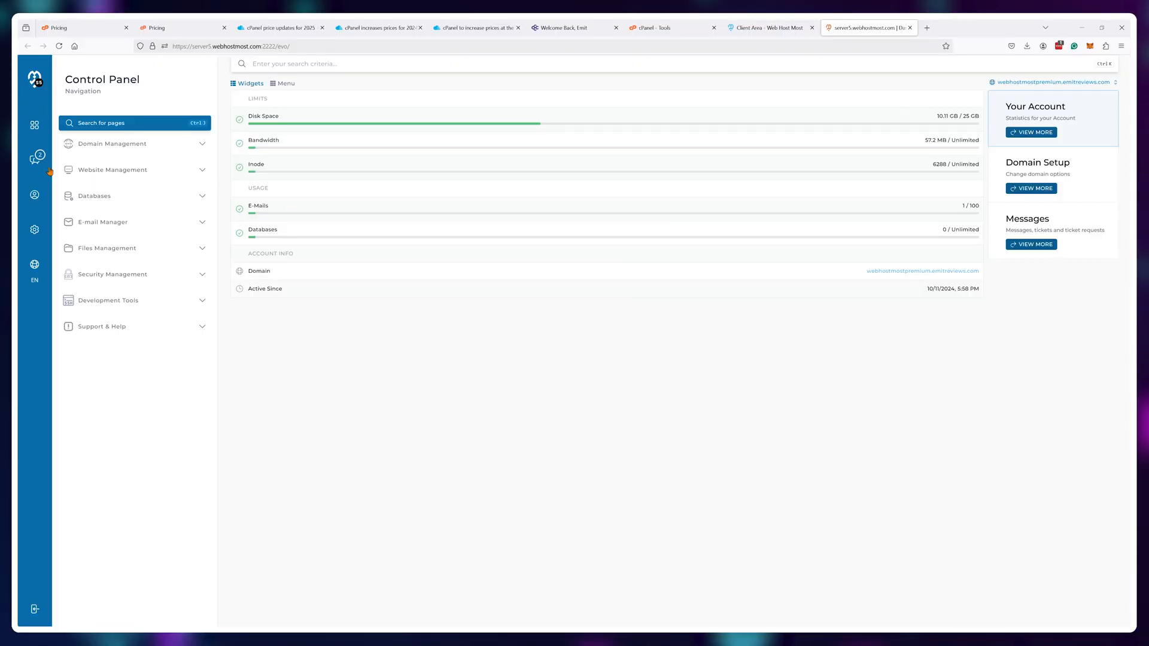
- Review DirectAdmin's skin options and empty SQL database manager, then show CloudPanel and cPanel
{"action": "left_click", "coordinate": [1031, 245]}
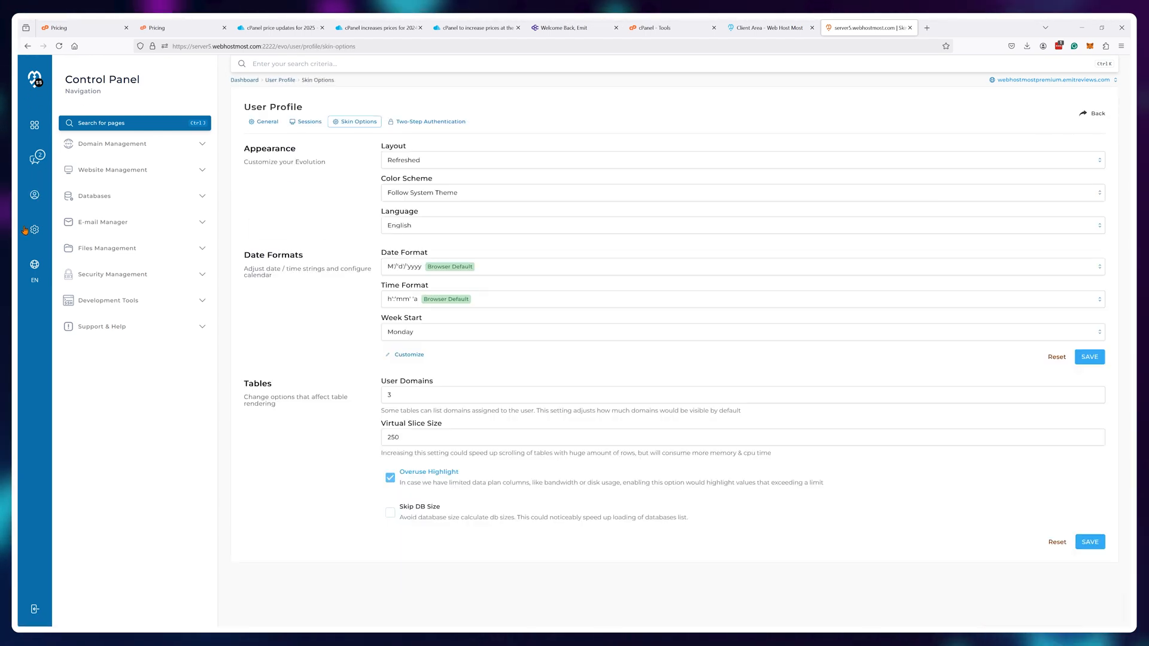
{"action": "left_click", "coordinate": [659, 28]}
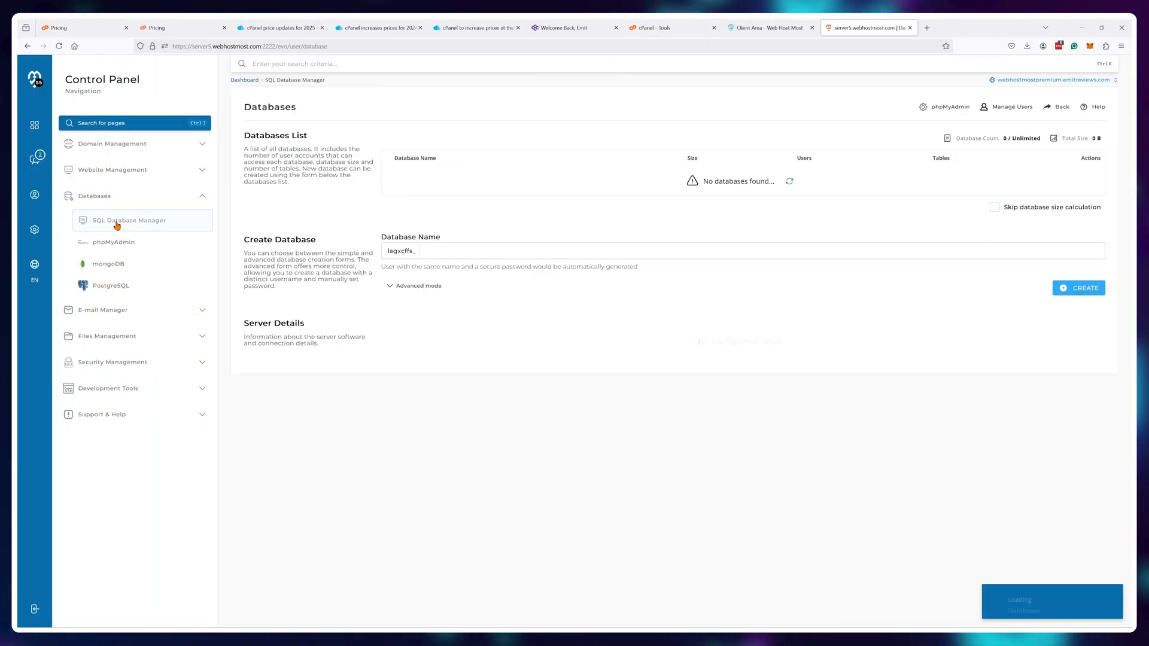
{"action": "left_click", "coordinate": [681, 27]}
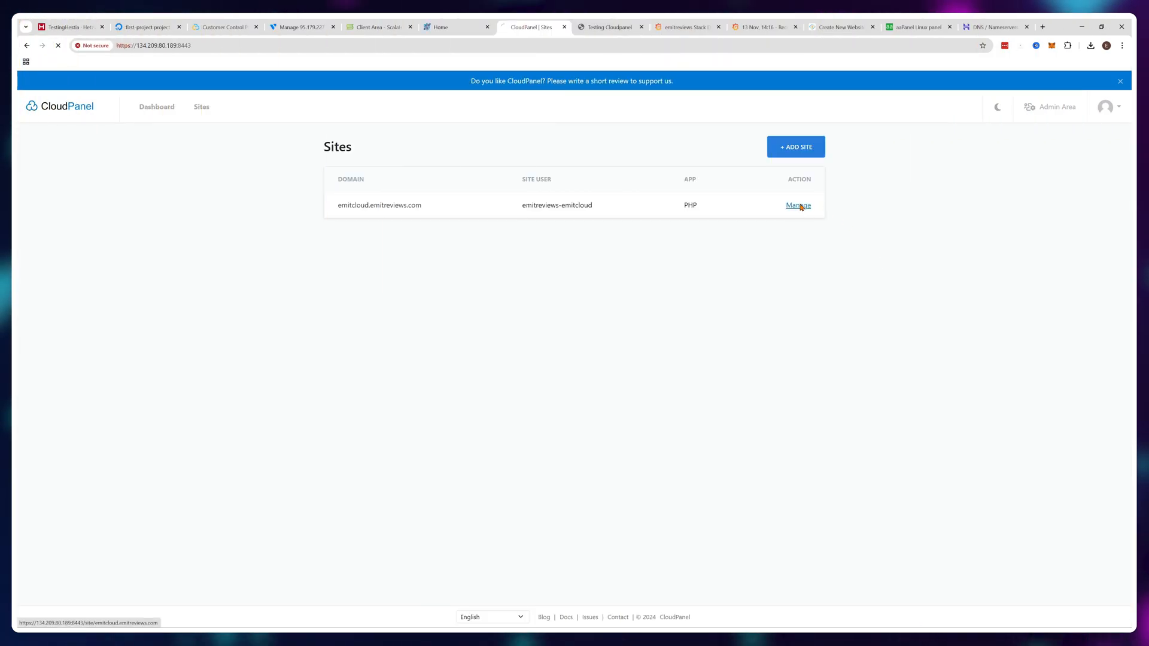
{"action": "left_click", "coordinate": [798, 204]}
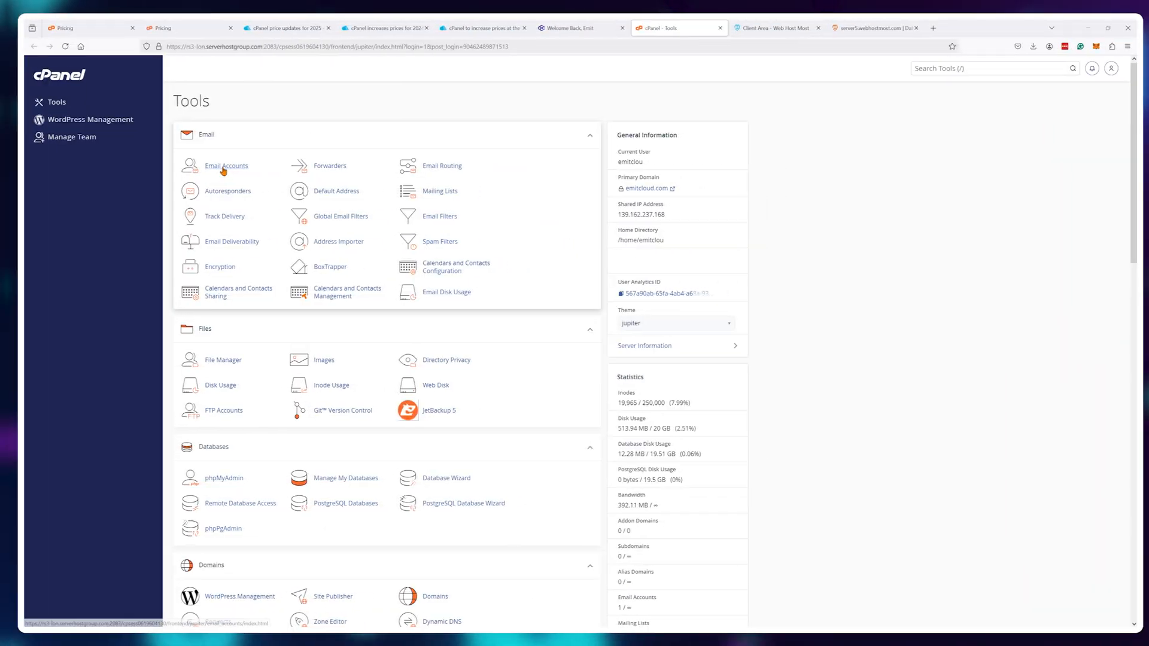
{"action": "left_click", "coordinate": [227, 165]}
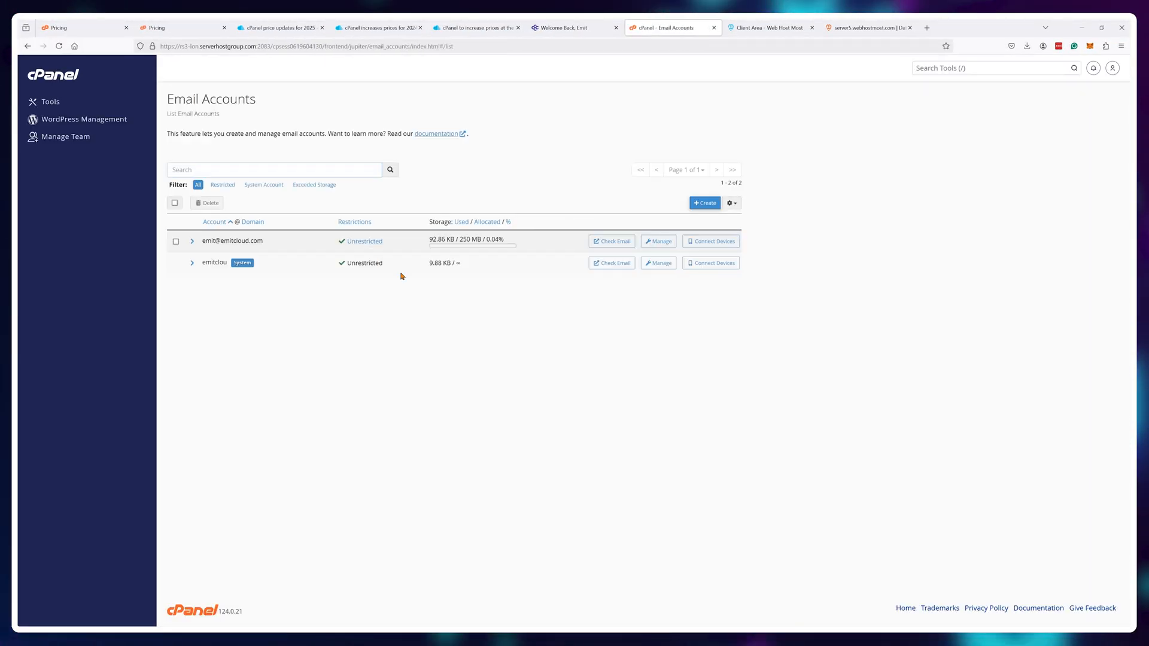
{"action": "left_click", "coordinate": [50, 101]}
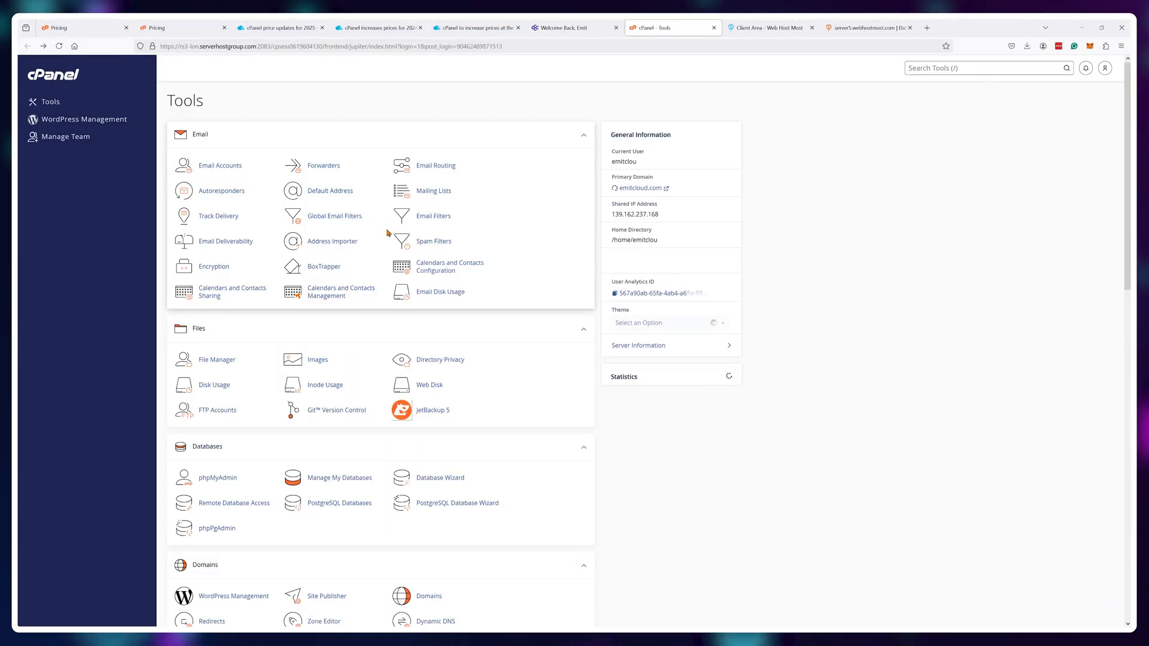
{"action": "left_click", "coordinate": [966, 28]}
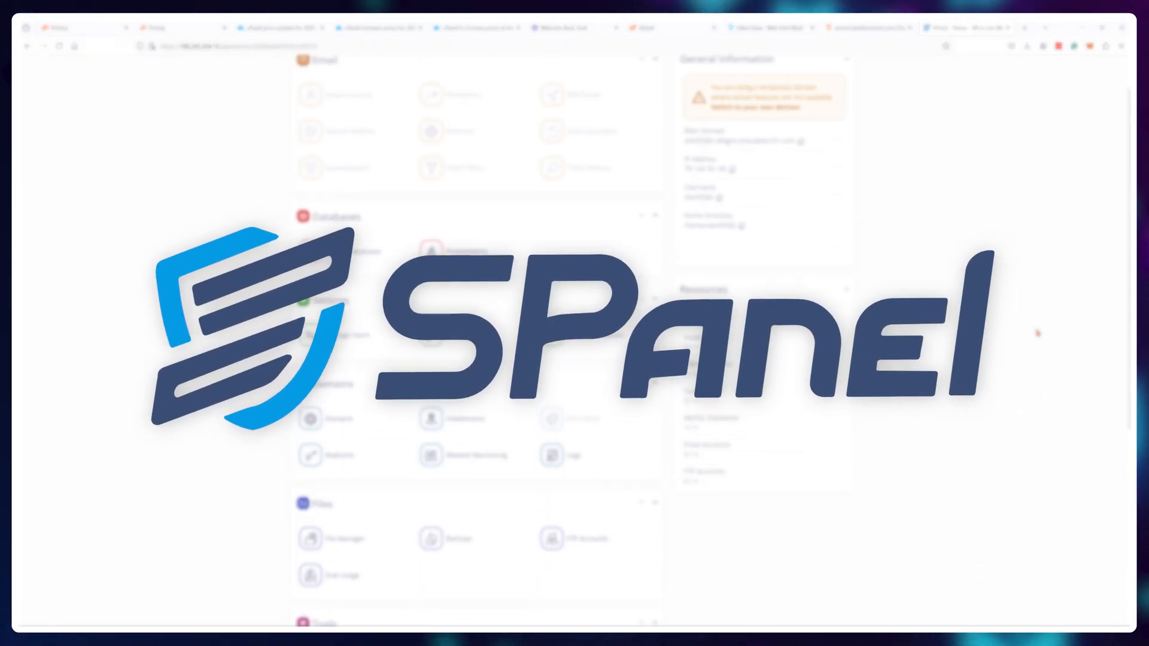
- Browse the trending per-account resource consumption request and scroll to its comments
{"action": "left_click", "coordinate": [980, 27]}
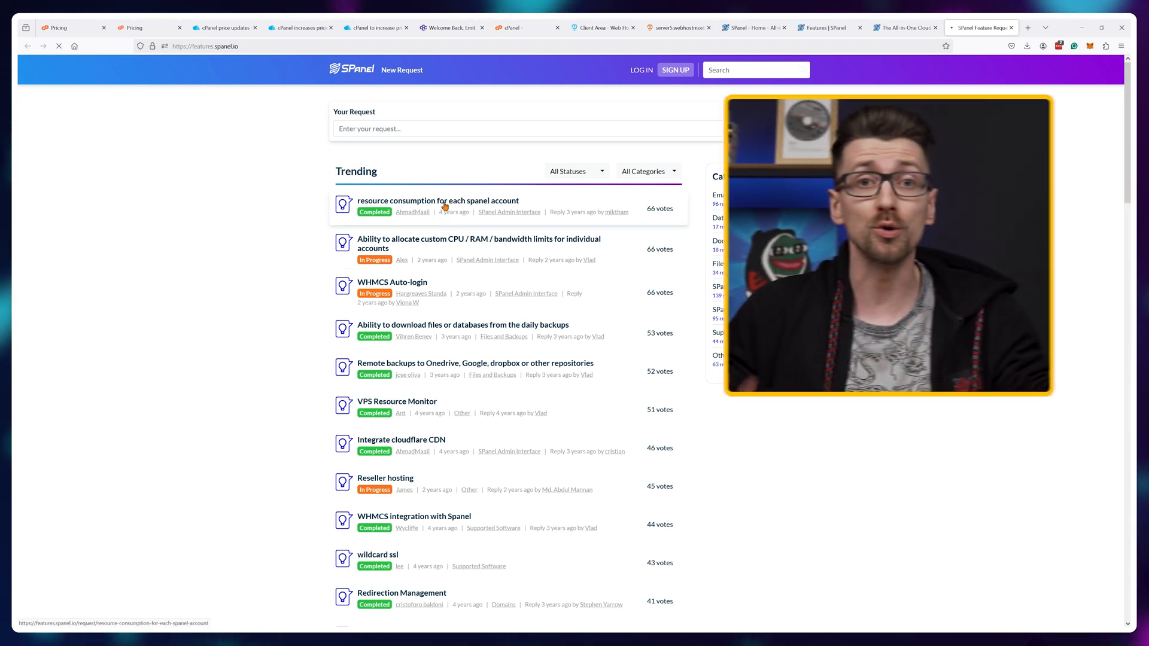
{"action": "left_click", "coordinate": [438, 200]}
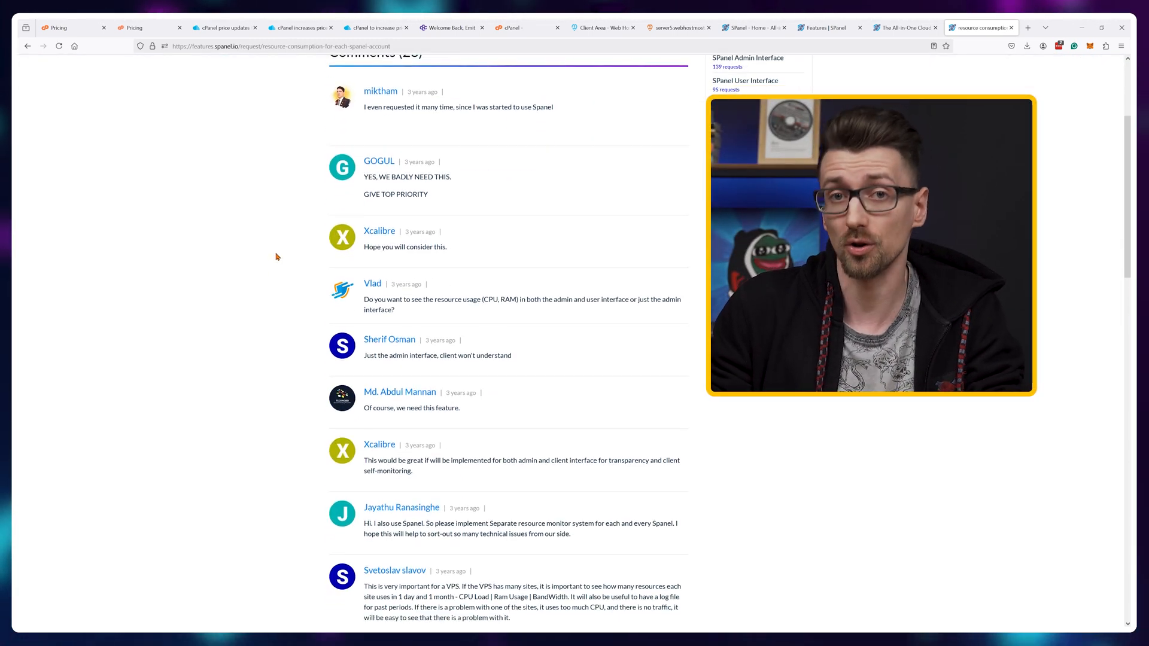
{"action": "scroll", "scroll_direction": "down", "scroll_amount": 3}
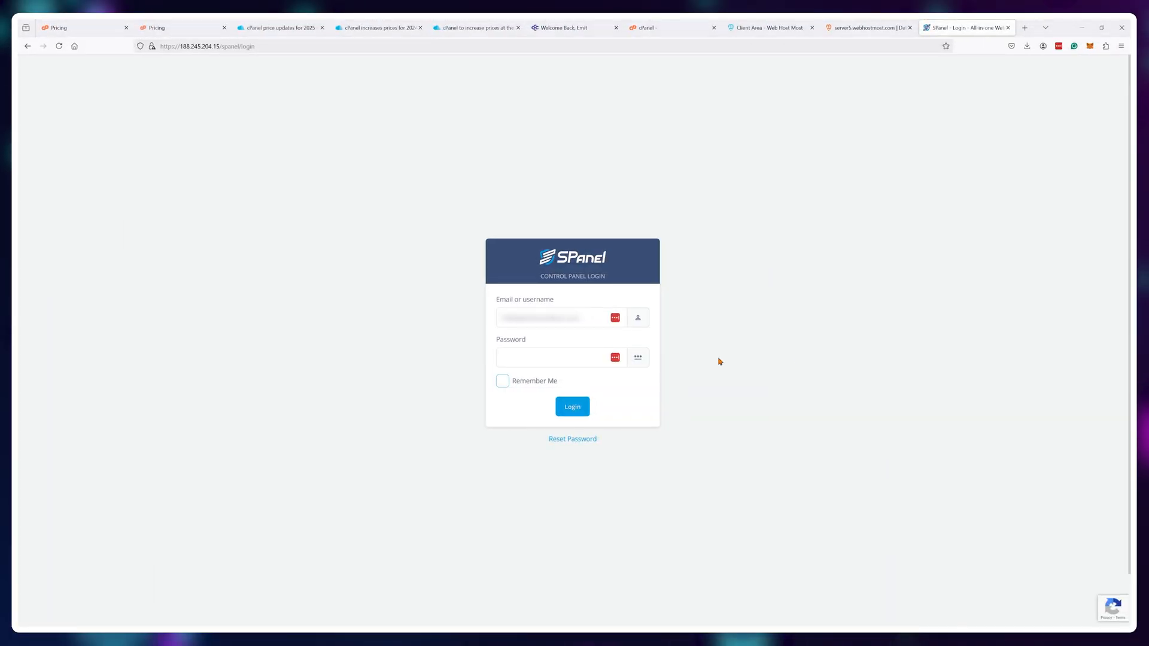
- Enter the password and log in to the SPanel admin dashboard
{"action": "left_click", "coordinate": [572, 407]}
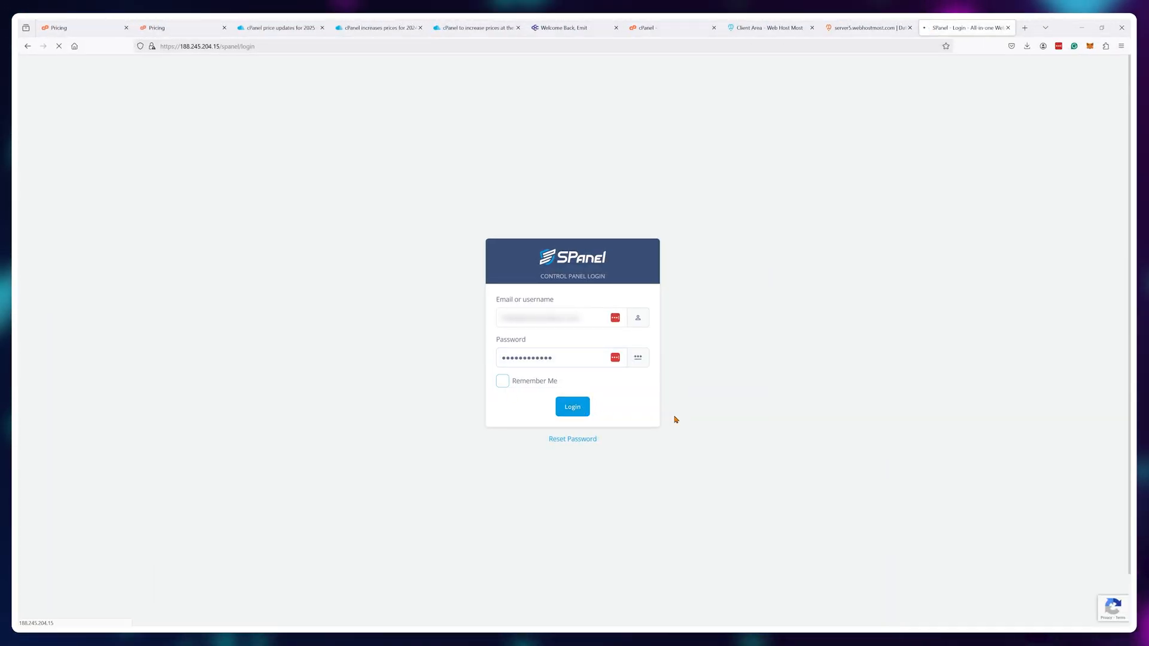
{"action": "left_click", "coordinate": [572, 407]}
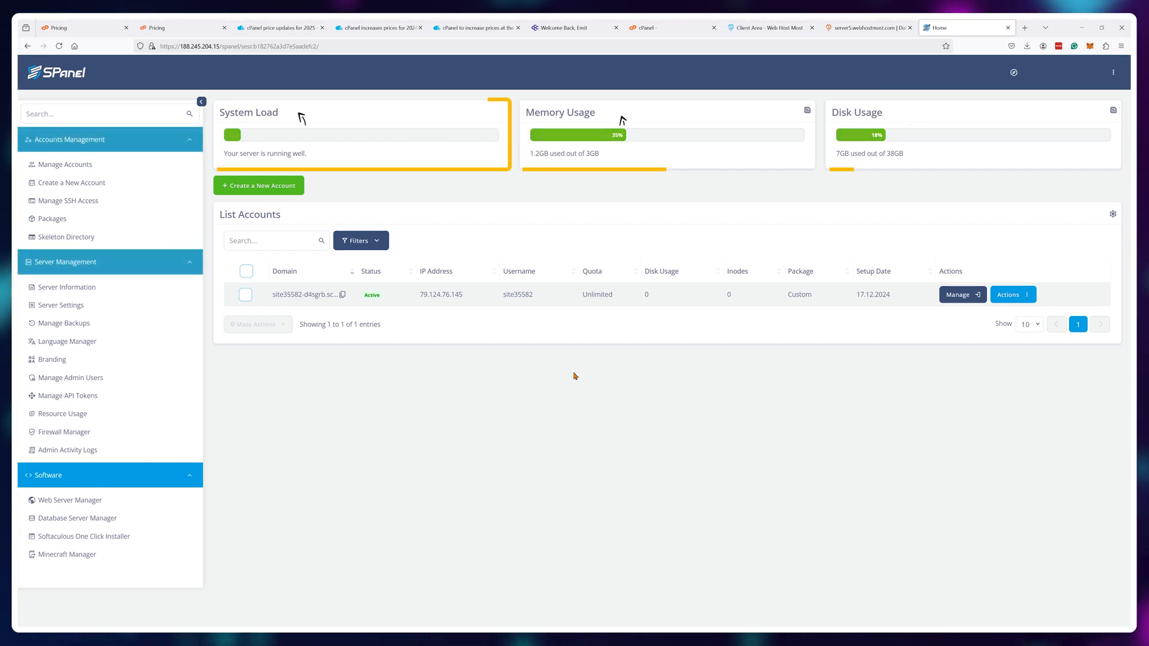
- Review the Web Server Manager's OpenLiteSpeed and alternative web server options
{"action": "left_click", "coordinate": [69, 500]}
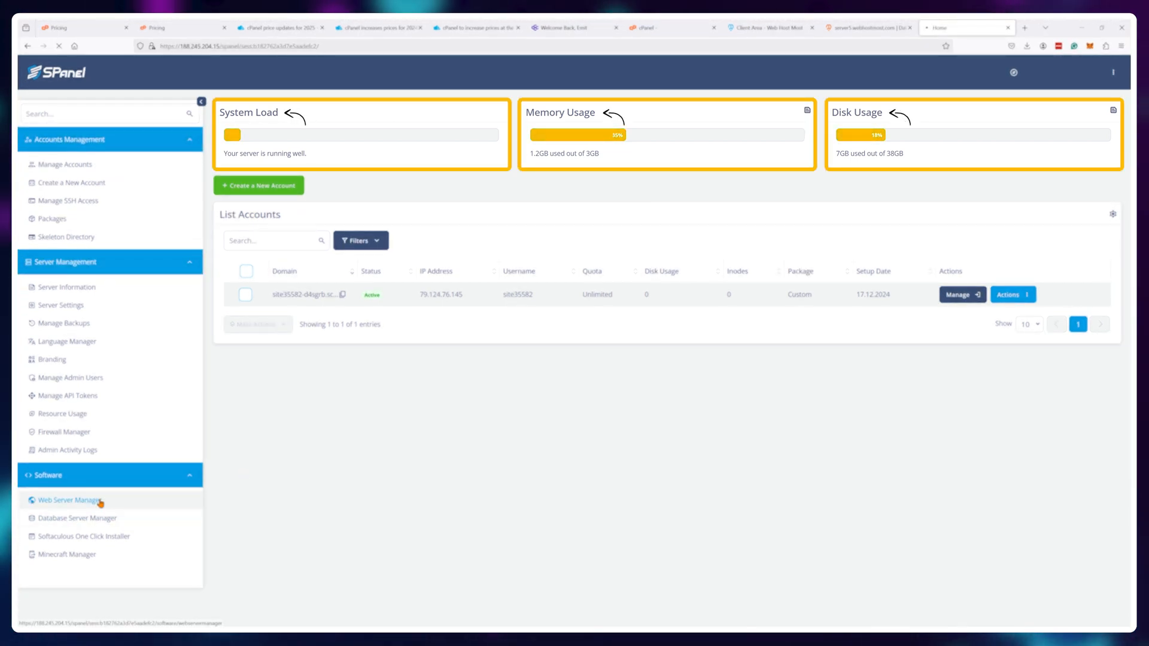
{"action": "left_click", "coordinate": [71, 500]}
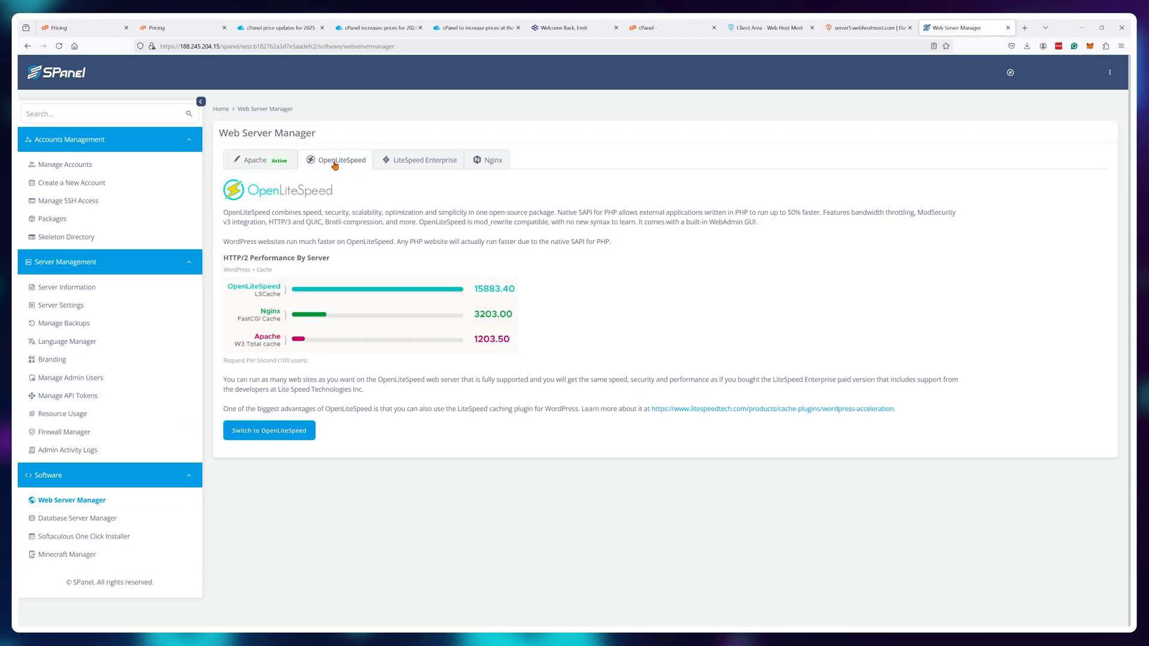
{"action": "left_click", "coordinate": [492, 160]}
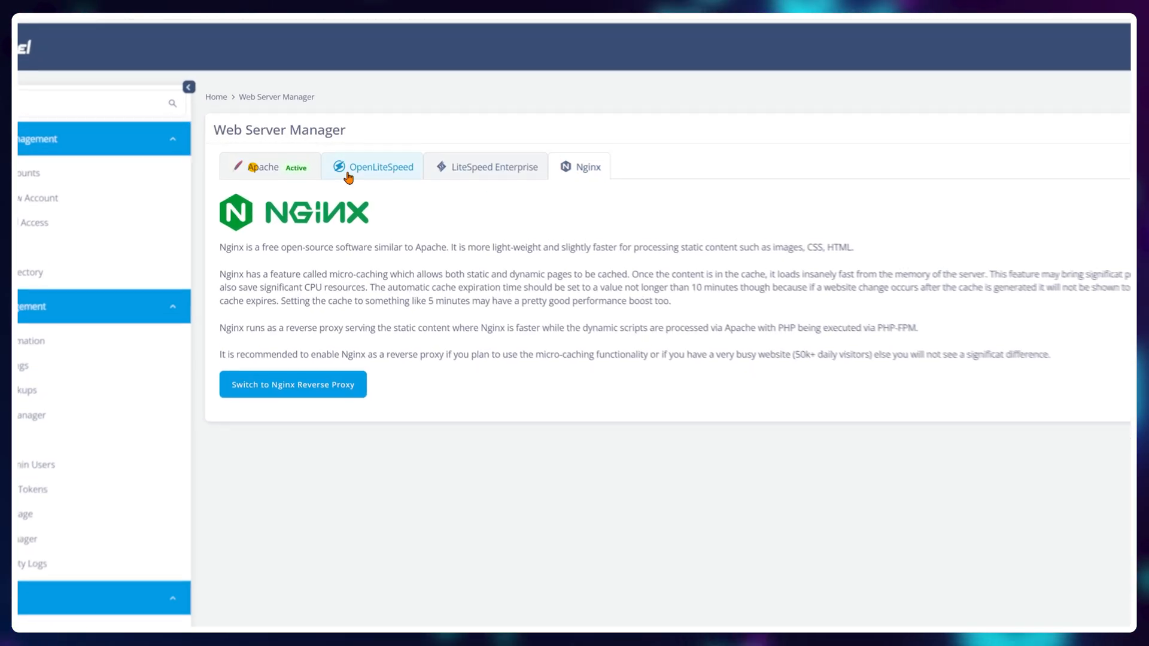
{"action": "left_click", "coordinate": [267, 171]}
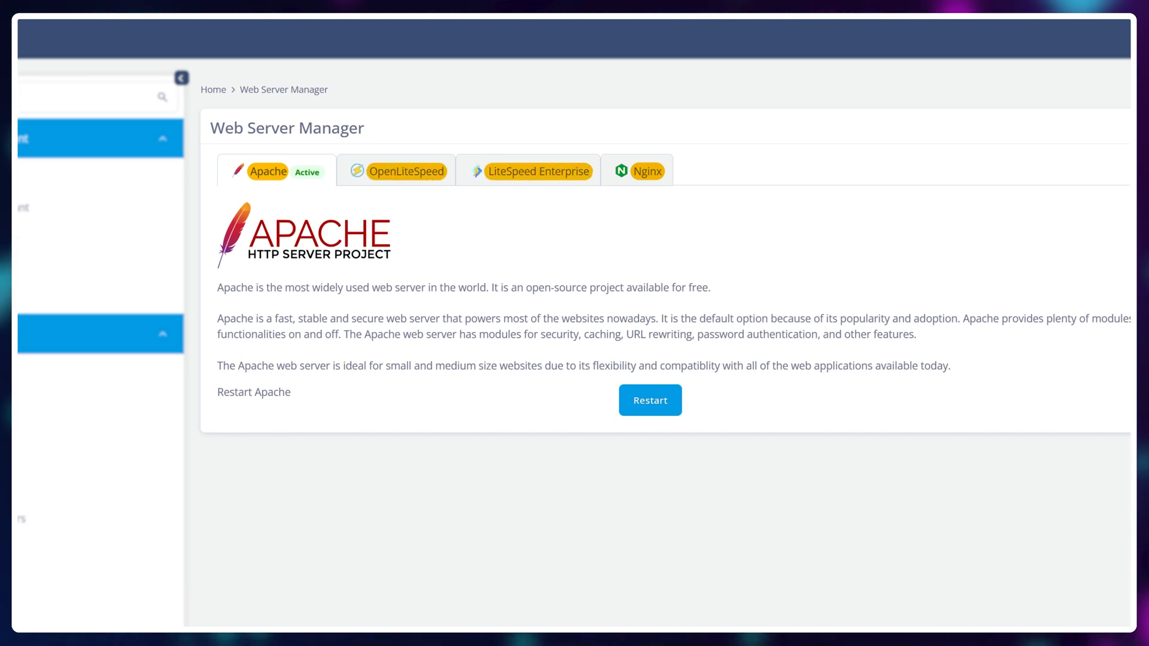
- Check Server Information with service status and the firewall rules, landing on Create a New Account
{"action": "left_click", "coordinate": [70, 286]}
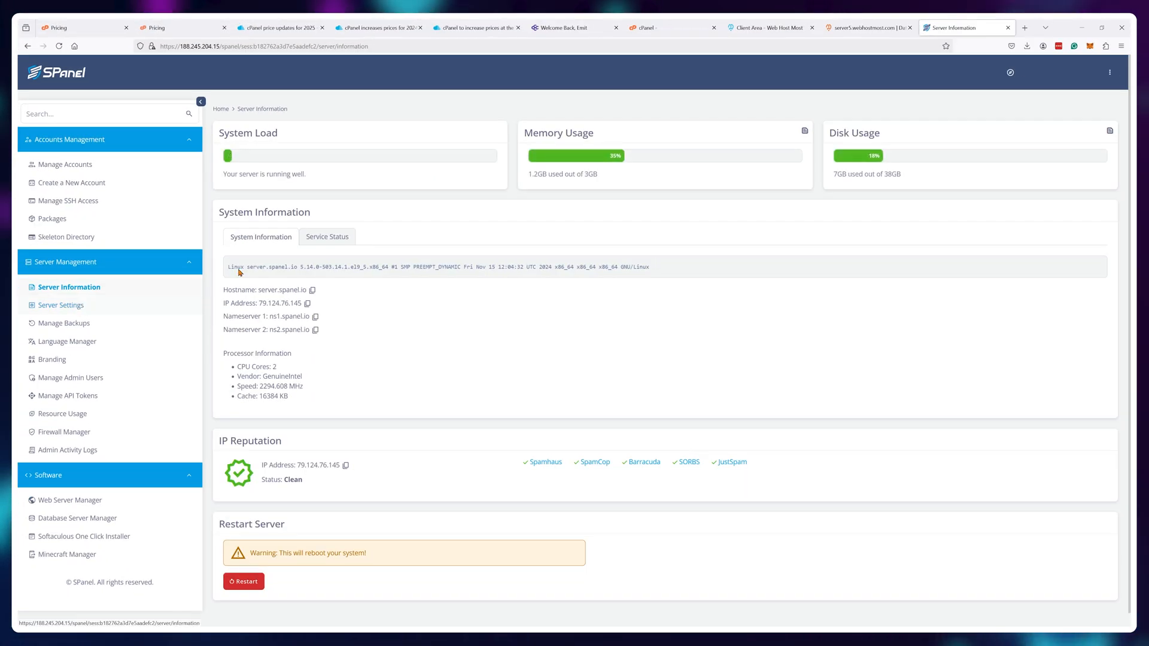
{"action": "left_click", "coordinate": [326, 237]}
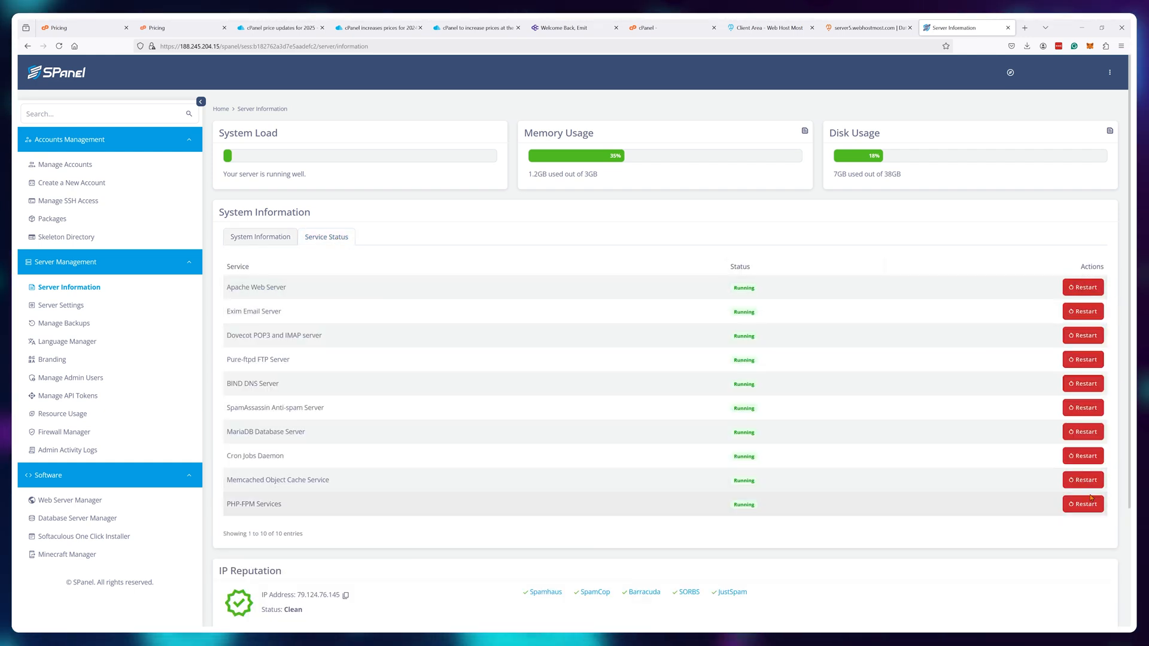
{"action": "left_click", "coordinate": [66, 432]}
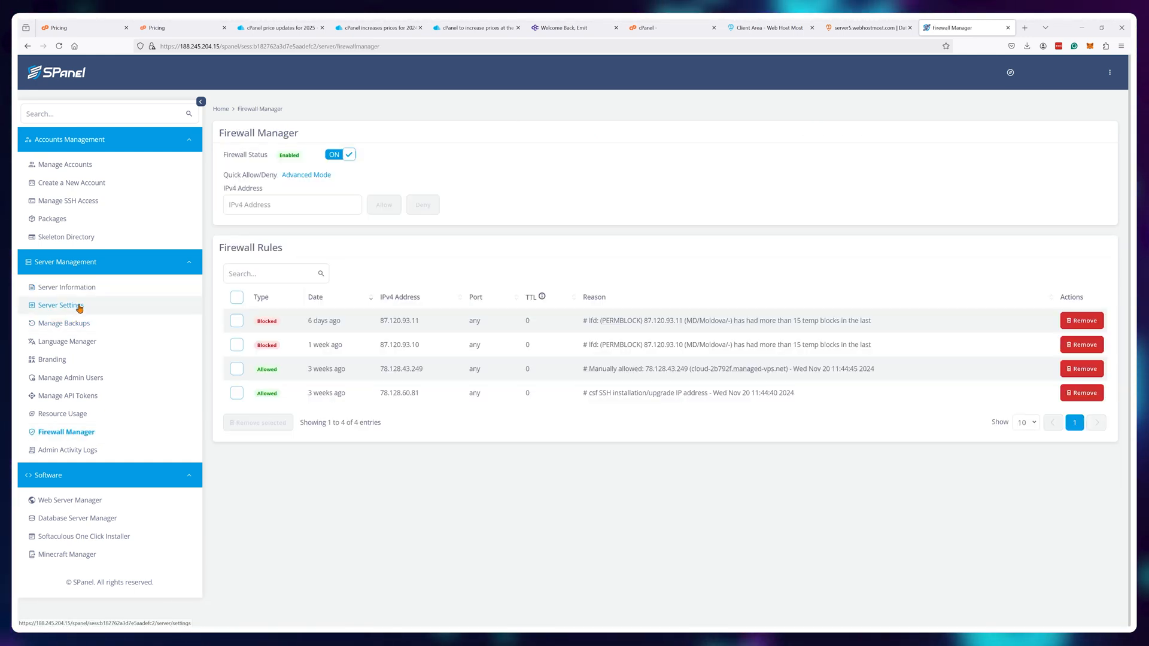
{"action": "left_click", "coordinate": [72, 182]}
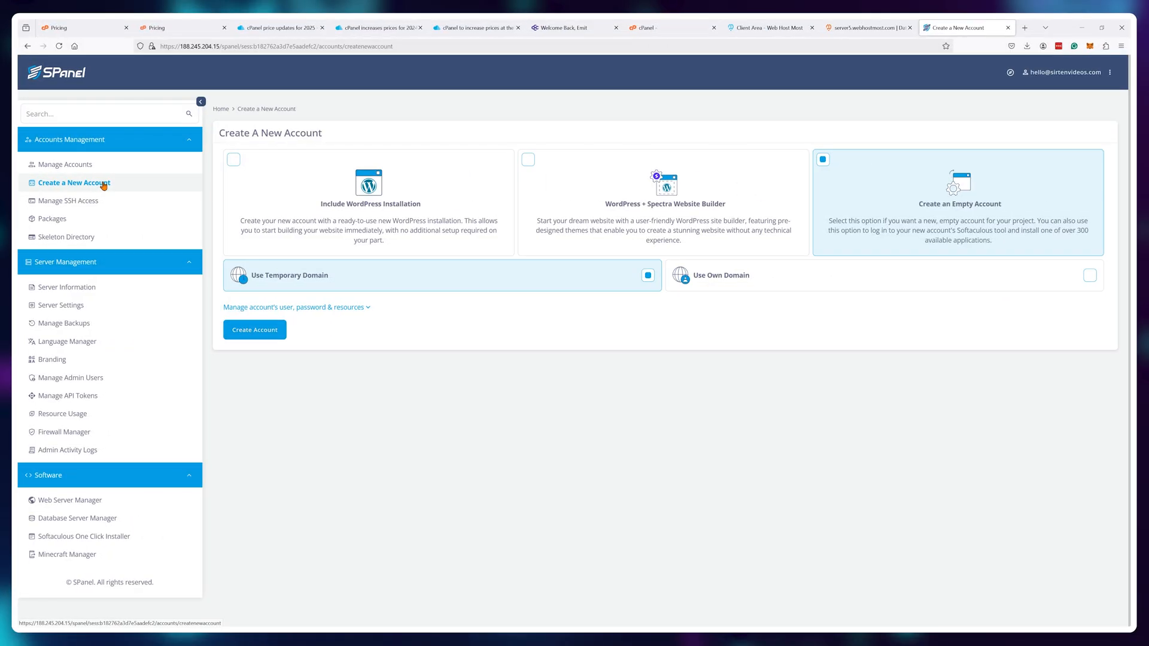
- View the WordPress-preinstalled account form and custom limits, then manage the listed account
{"action": "left_click", "coordinate": [295, 308]}
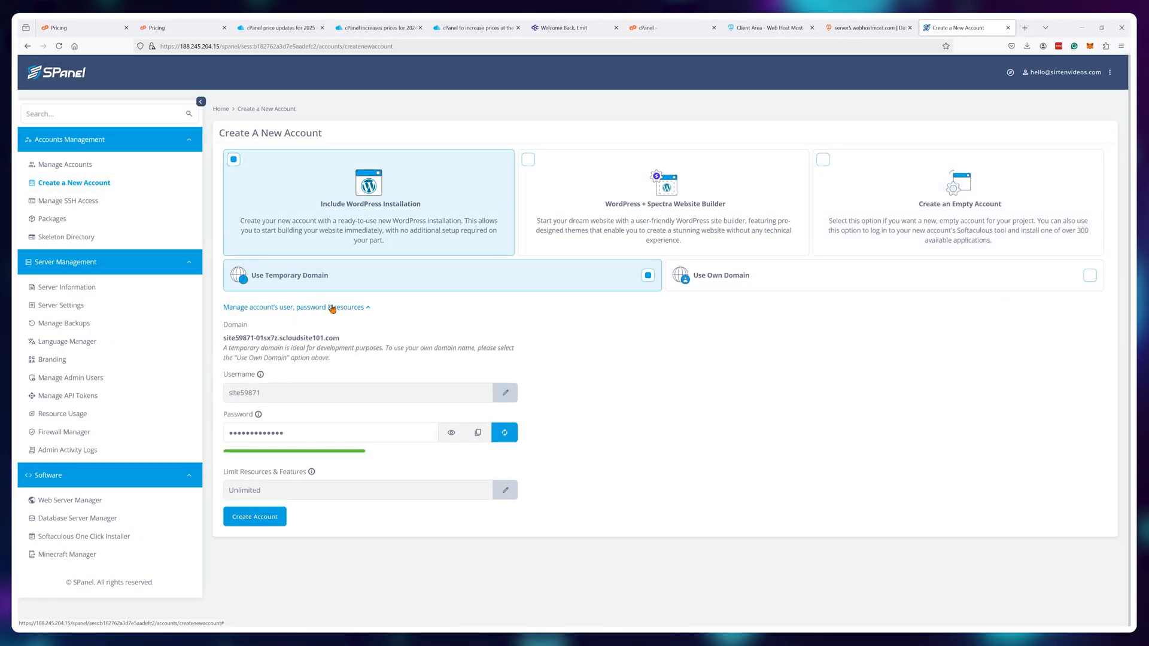
{"action": "left_click", "coordinate": [503, 489]}
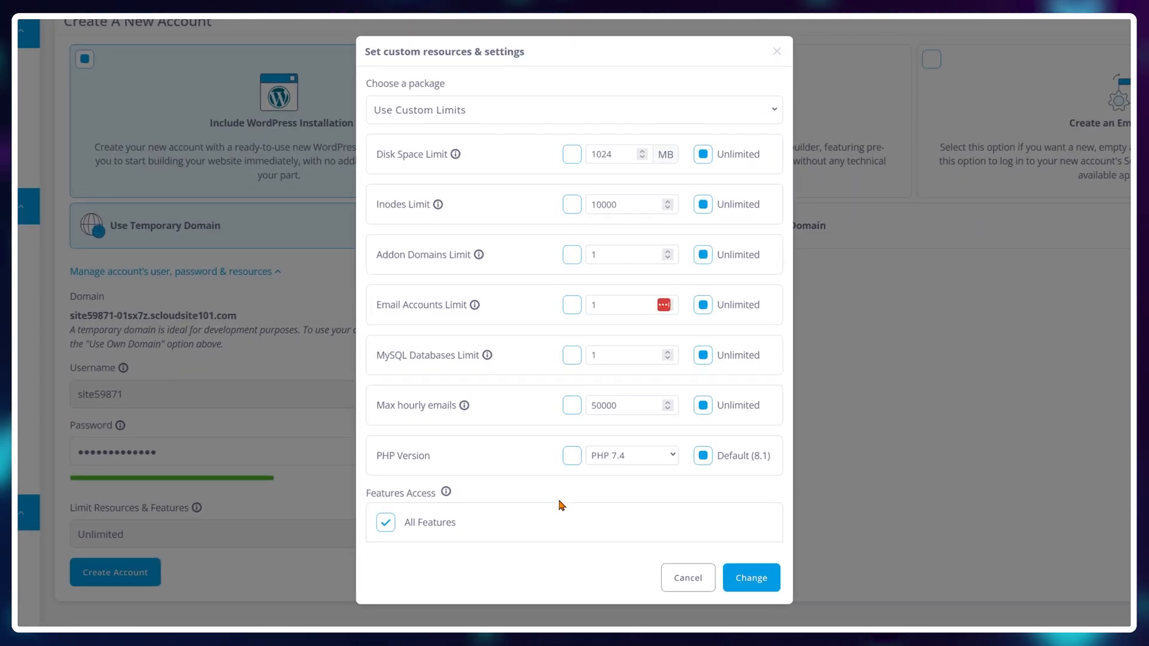
{"action": "left_click", "coordinate": [751, 577]}
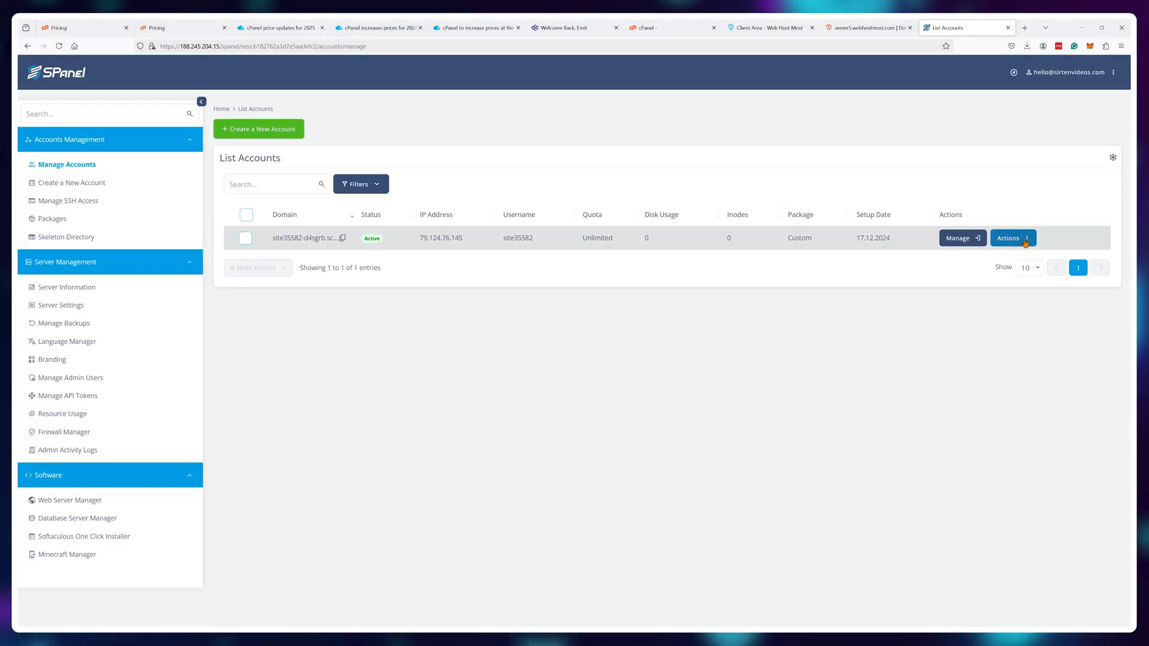
{"action": "left_click", "coordinate": [1009, 238]}
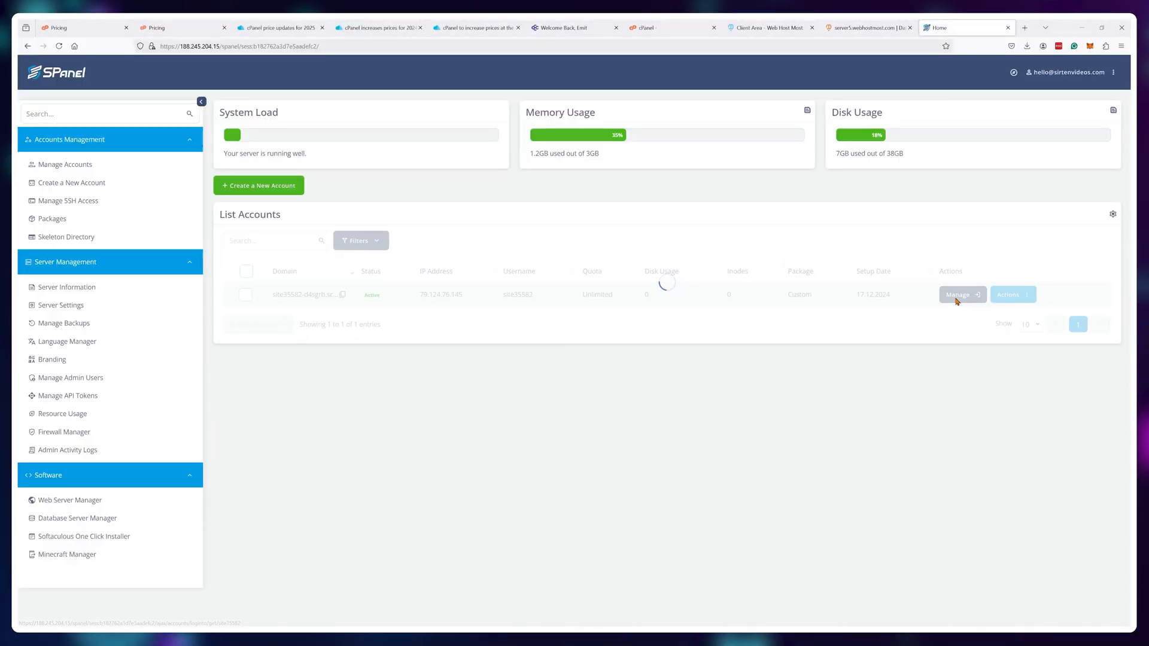
{"action": "left_click", "coordinate": [959, 294]}
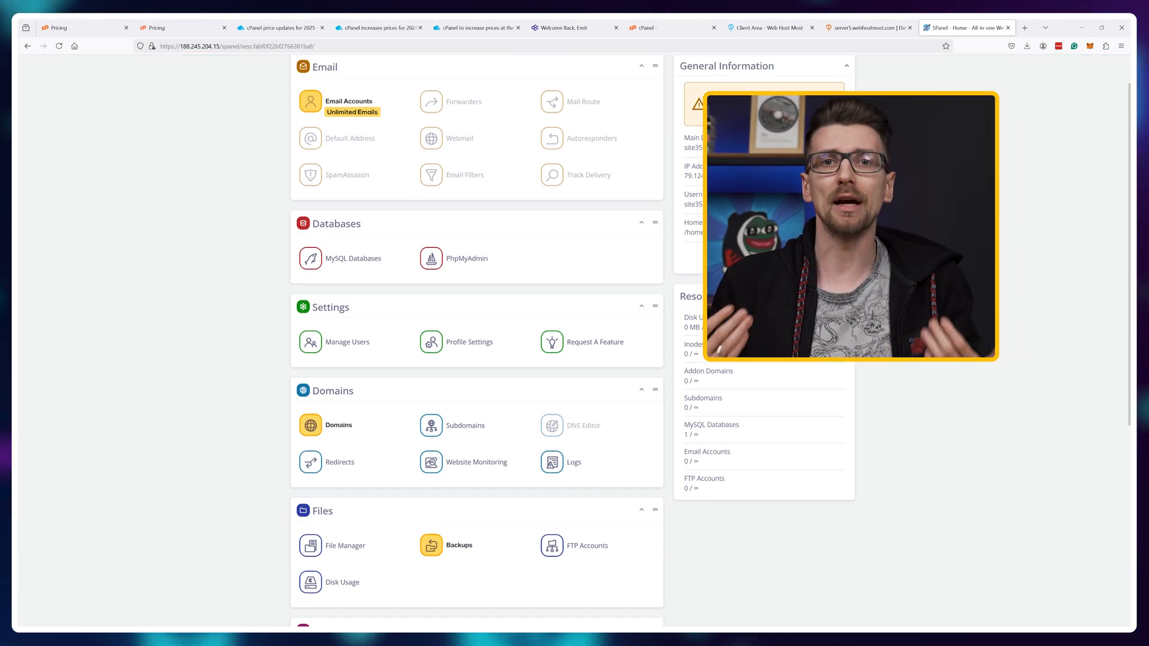
- Scroll through the user dashboard's tool sections and launch the account's File Manager
{"action": "scroll", "scroll_direction": "down", "scroll_amount": 3}
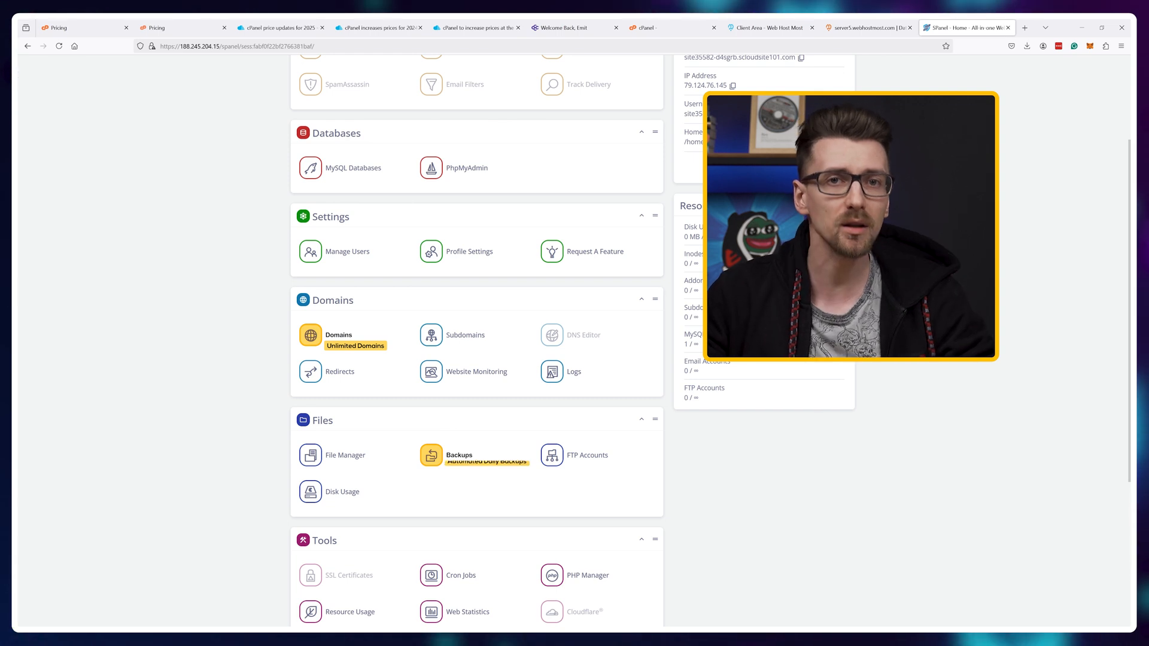
{"action": "scroll", "scroll_direction": "down", "scroll_amount": 3}
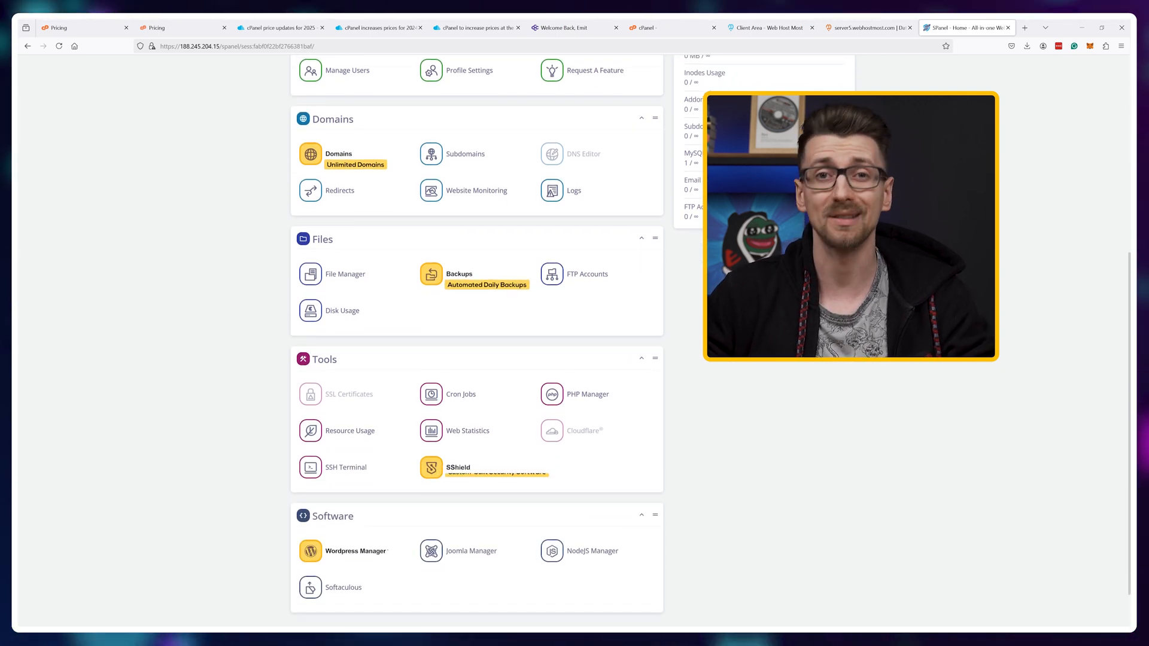
{"action": "scroll", "scroll_direction": "down", "scroll_amount": 3}
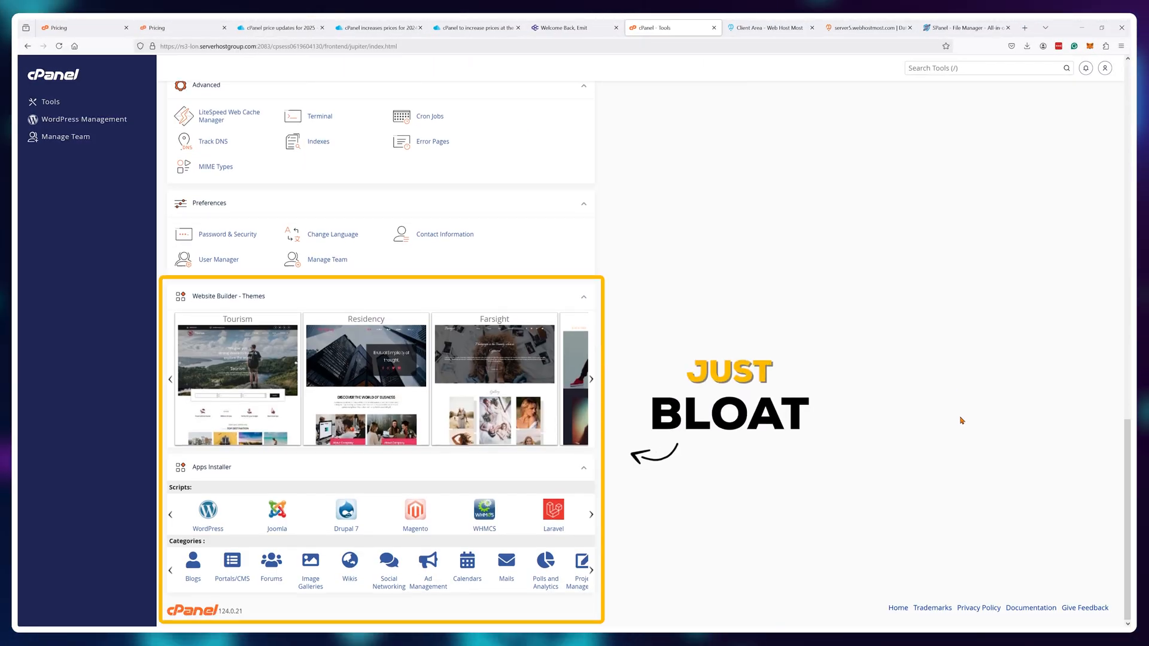
{"action": "left_click", "coordinate": [966, 28]}
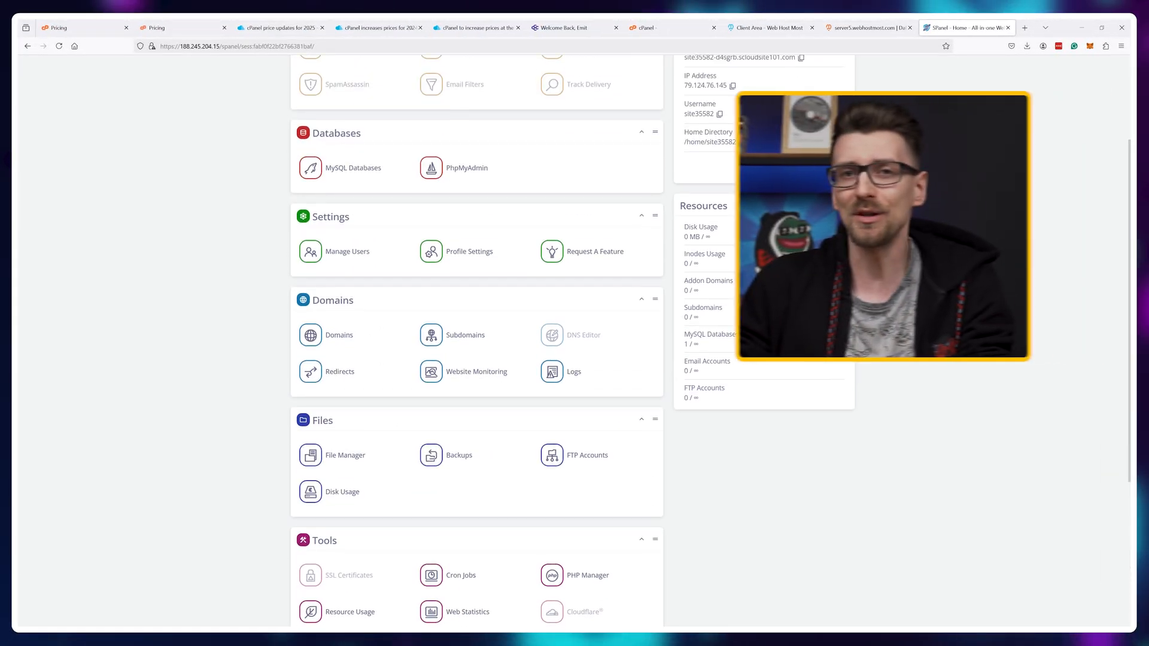
{"action": "scroll", "scroll_direction": "up", "scroll_amount": 3}
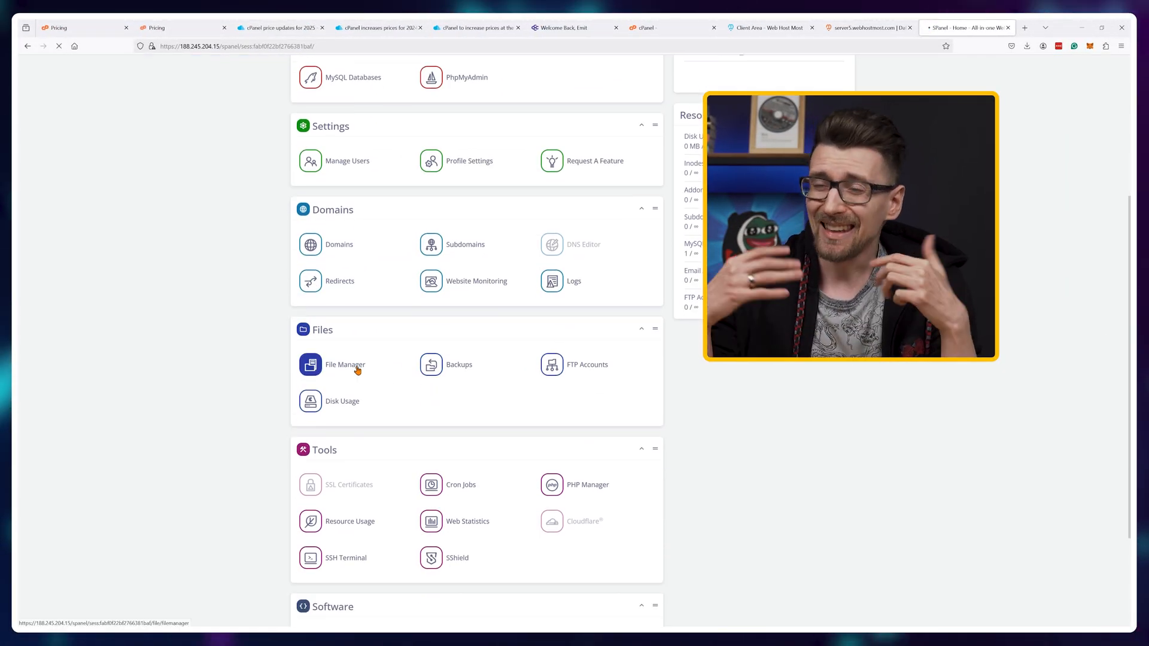
{"action": "left_click", "coordinate": [344, 364]}
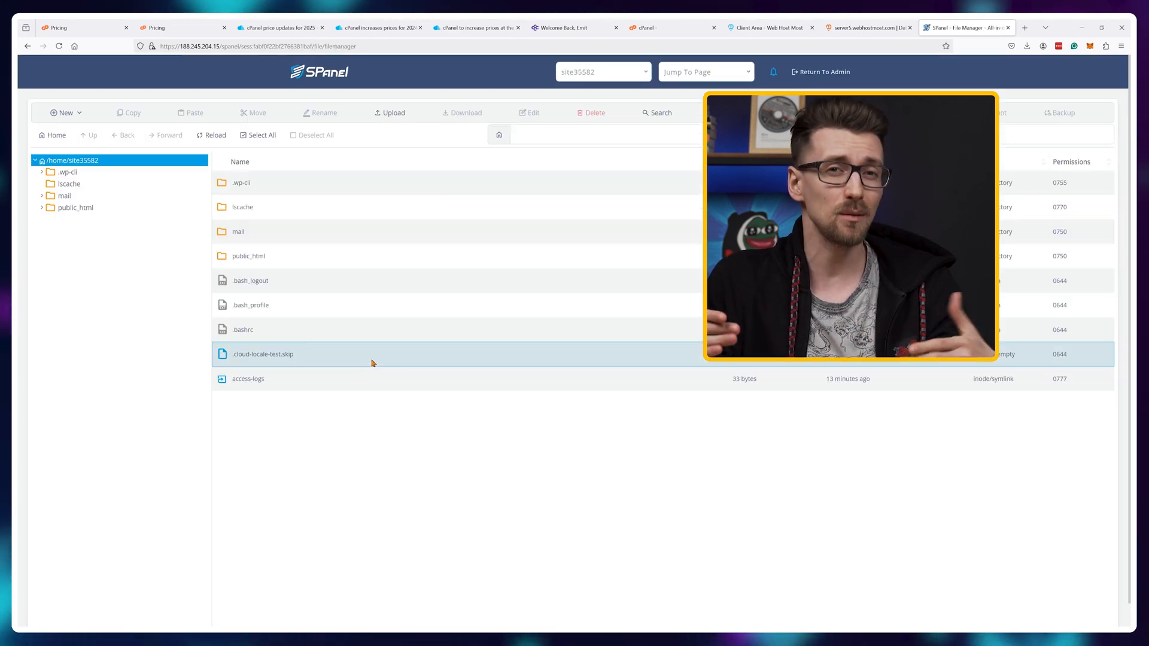
- Return to the dashboard's Software section and bring up the Python support feature request
{"action": "double_click", "coordinate": [247, 256]}
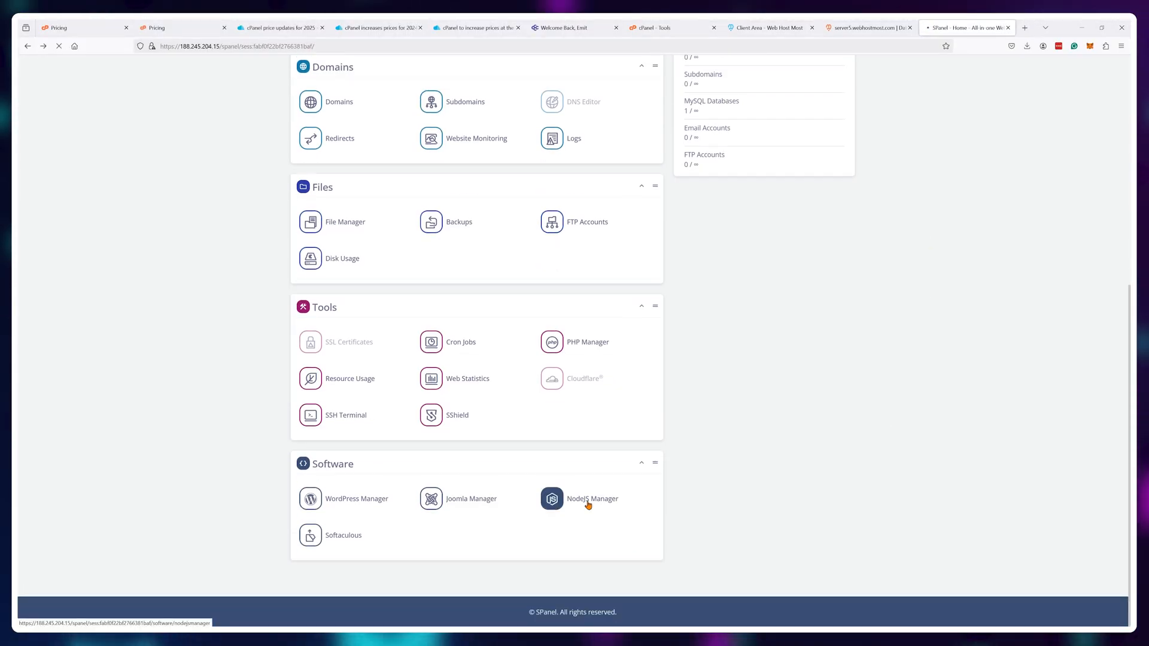
{"action": "scroll", "scroll_direction": "up", "scroll_amount": 3}
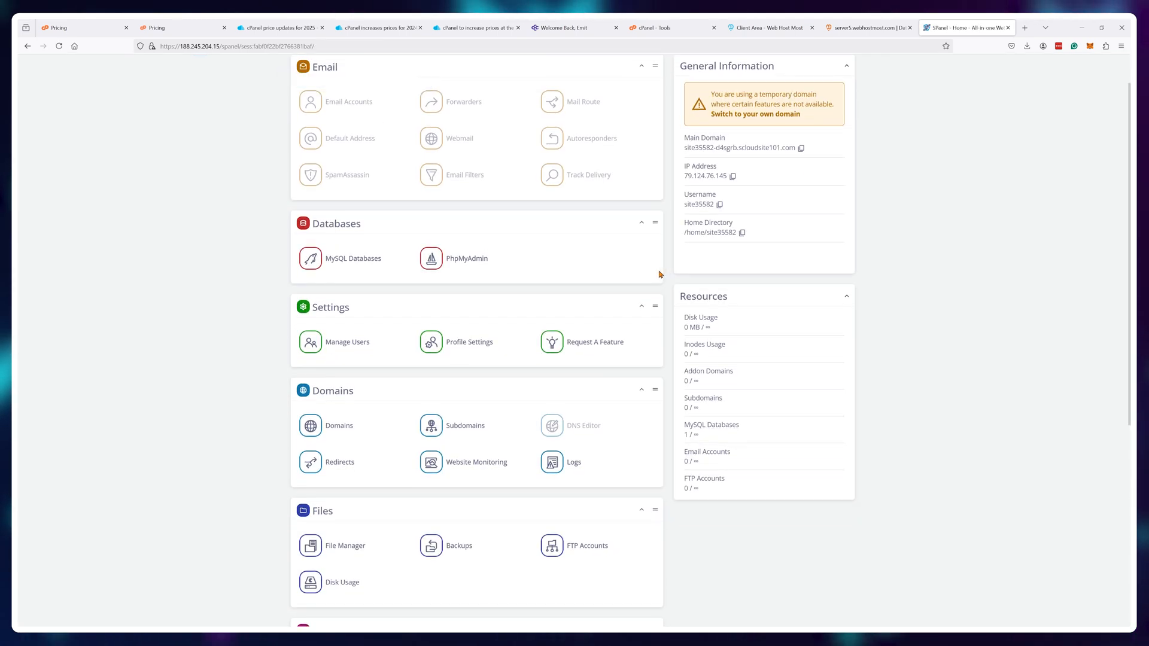
{"action": "scroll", "scroll_direction": "down", "scroll_amount": 3}
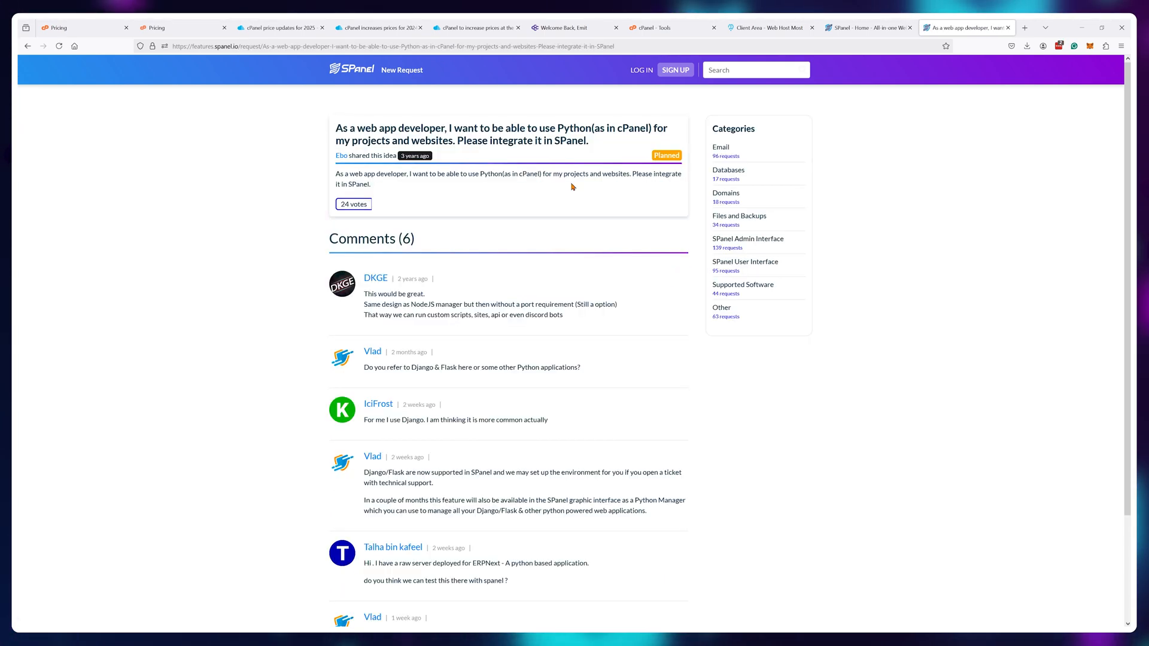
- Scroll the Python request comments and move on to the self-managed pricing plans
{"action": "scroll", "scroll_direction": "down", "scroll_amount": 3}
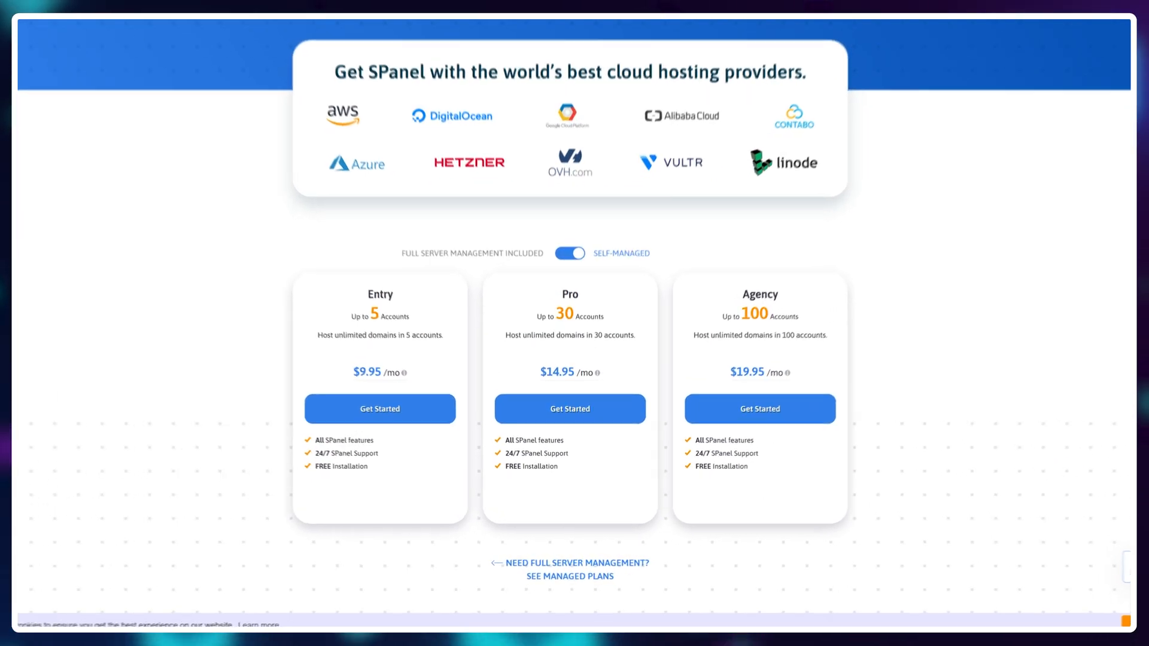
{"action": "scroll", "scroll_direction": "down", "scroll_amount": 3}
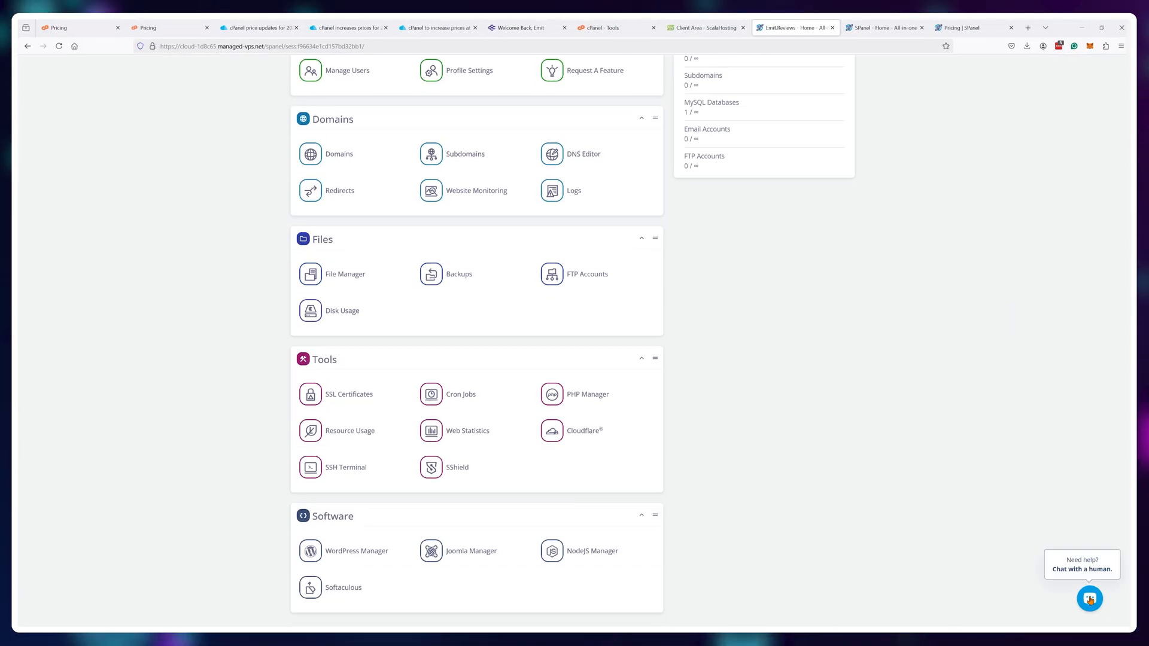
- Fill the live chat form with name Emit, website emit.reviews, and a note that emails aren't working
{"action": "left_click", "coordinate": [1089, 598]}
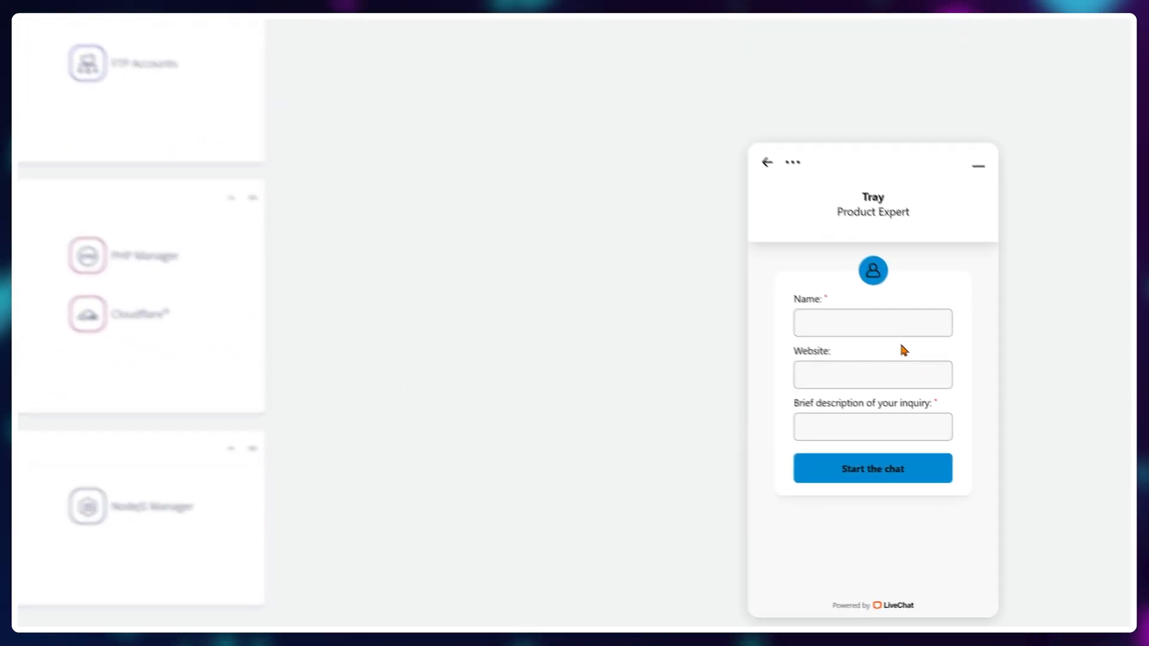
{"action": "type", "text": "Emit"}
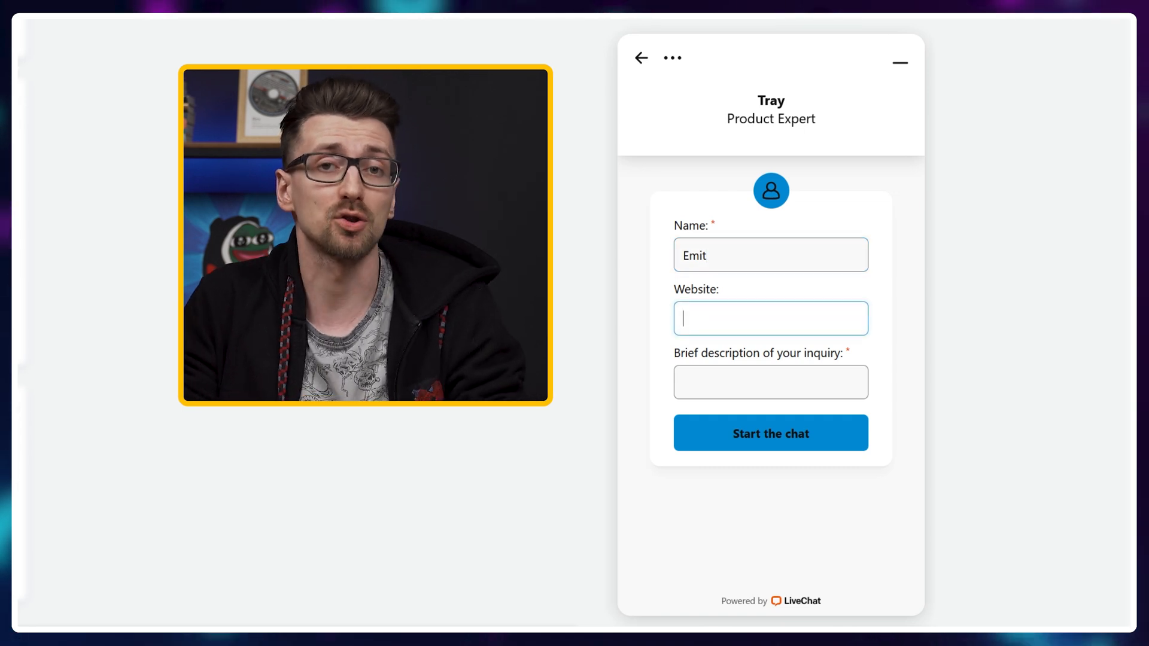
{"action": "type", "text": "emit.reviews"}
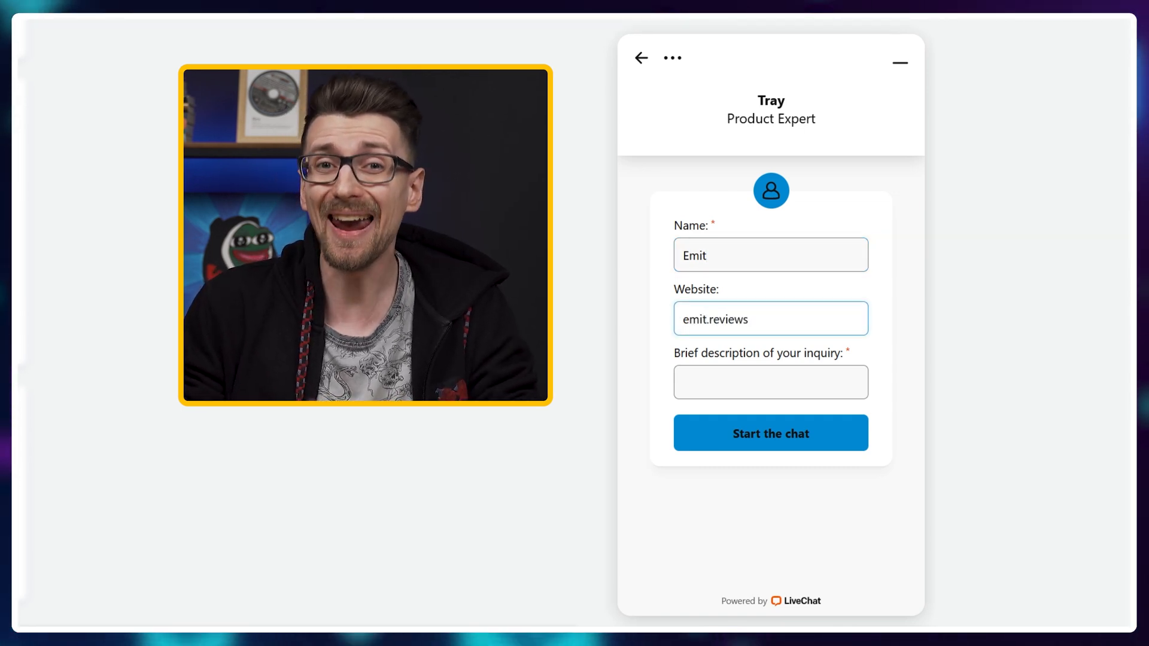
{"action": "type", "text": "Hey for some reason, my e"}
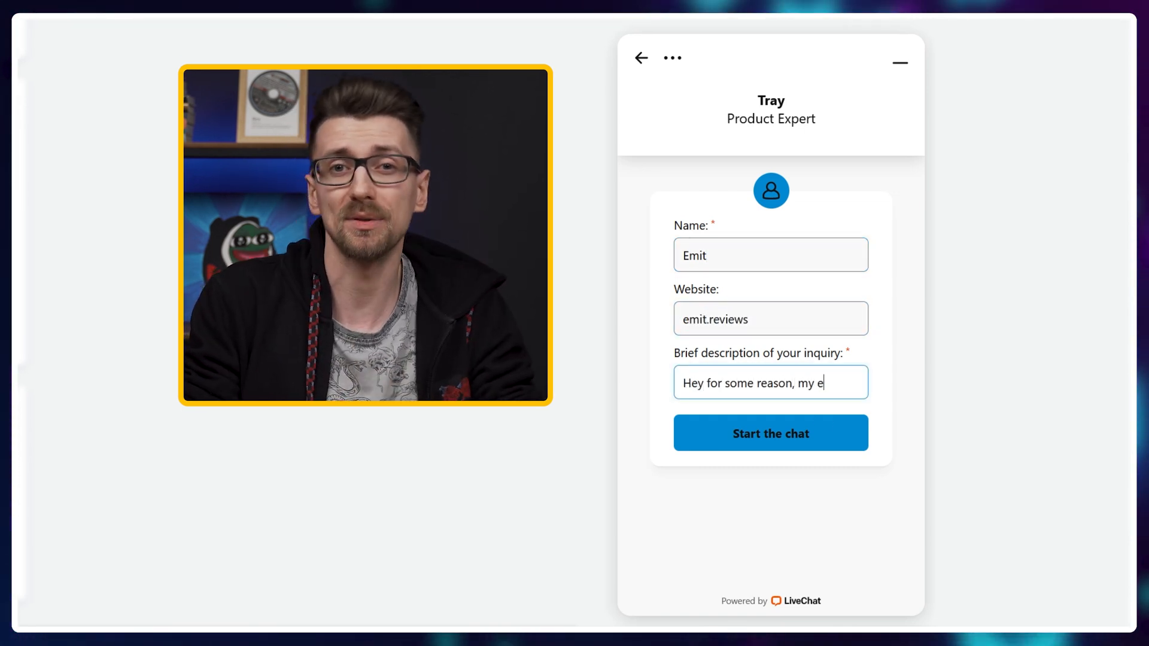
{"action": "type", "text": "mails aren't working. Coulkd you hel"}
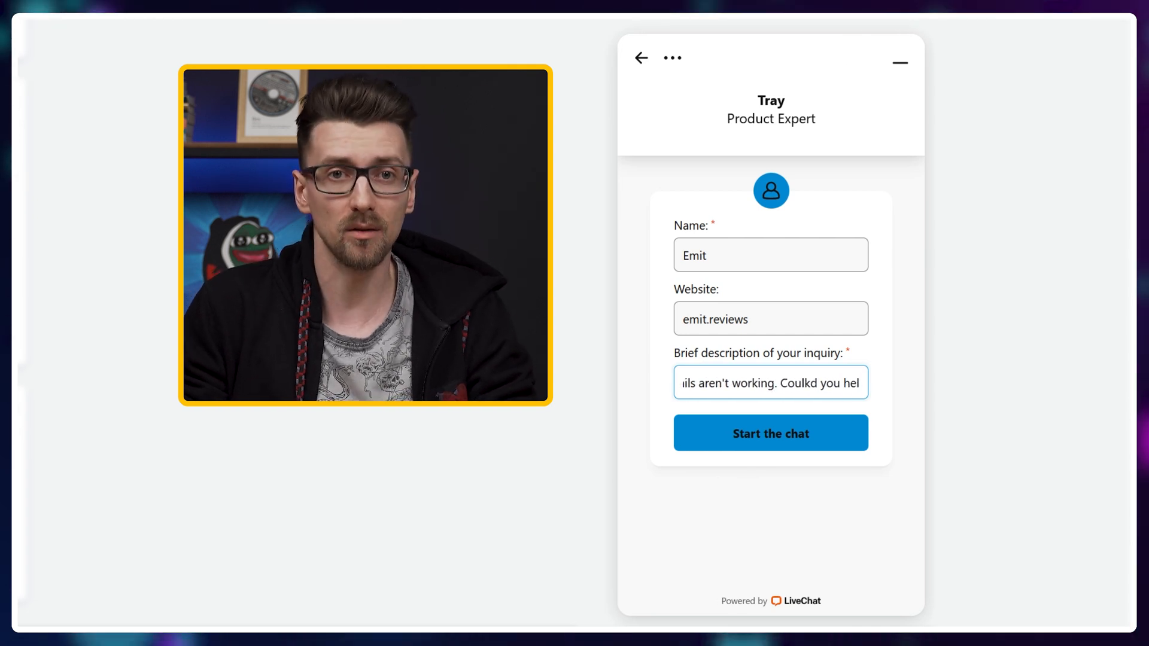
{"action": "type", "text": "p????"}
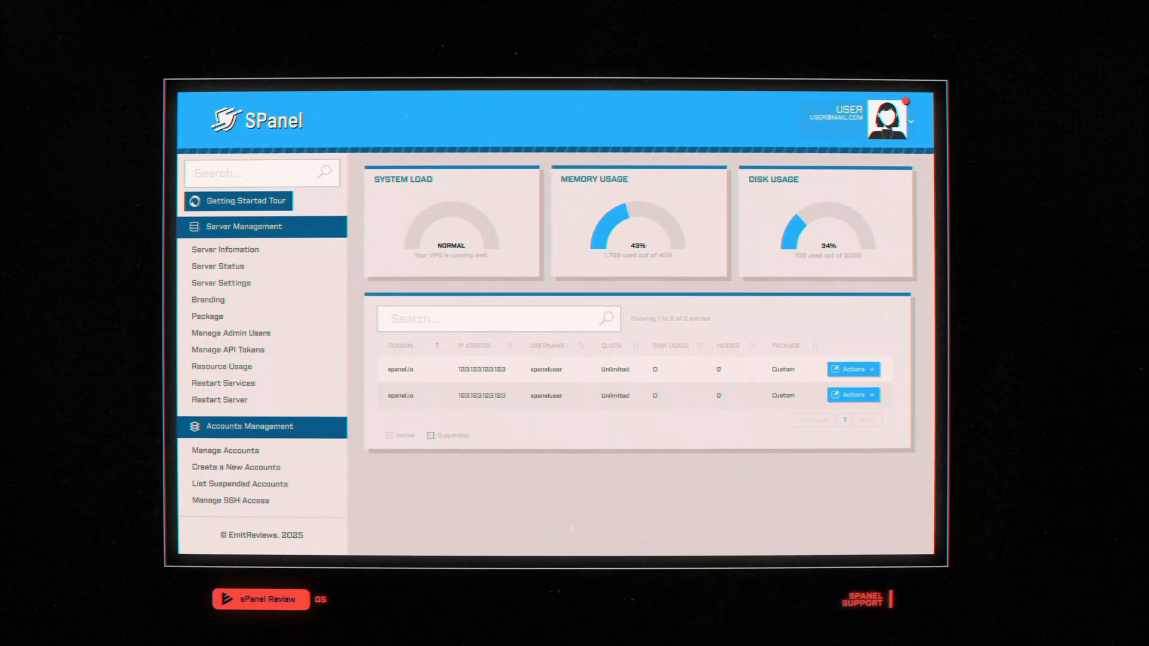
- Minimise the LiveChat window and return to the SPanel user dashboard
{"action": "left_click", "coordinate": [866, 598]}
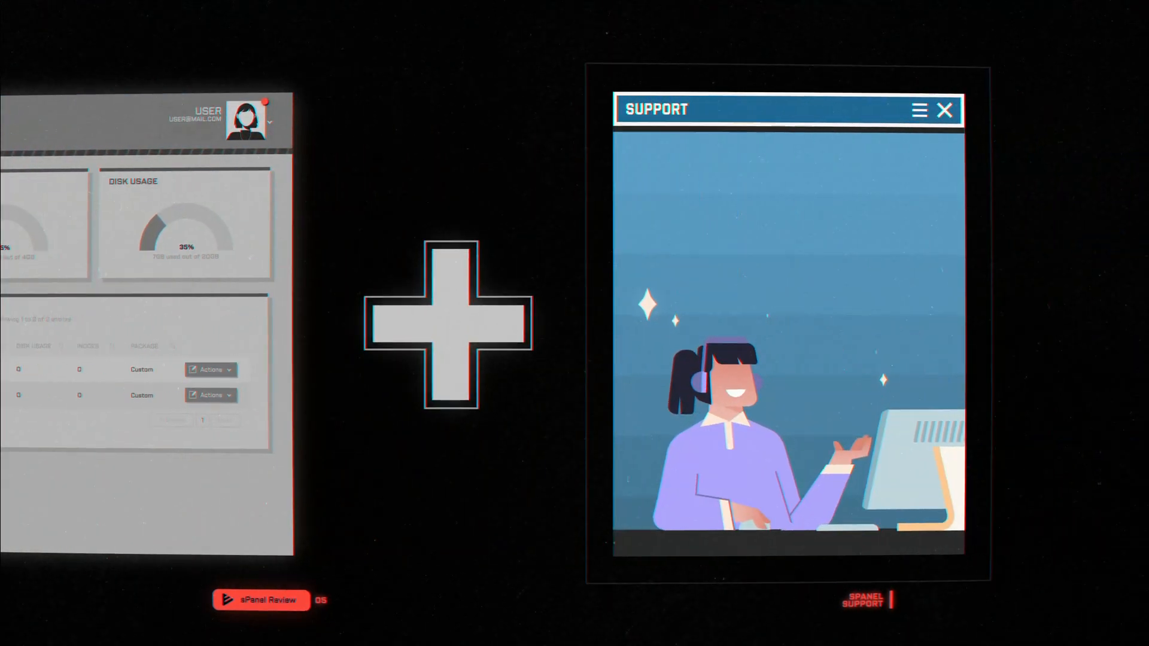
{"action": "left_click", "coordinate": [267, 122]}
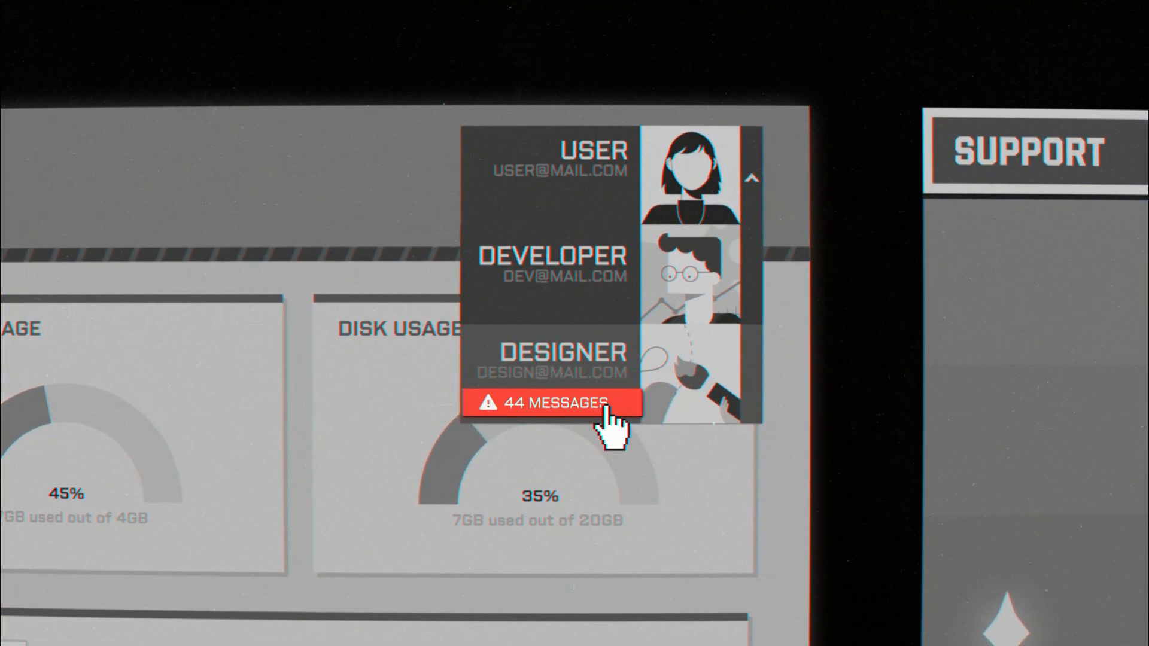
{"action": "left_click", "coordinate": [554, 403]}
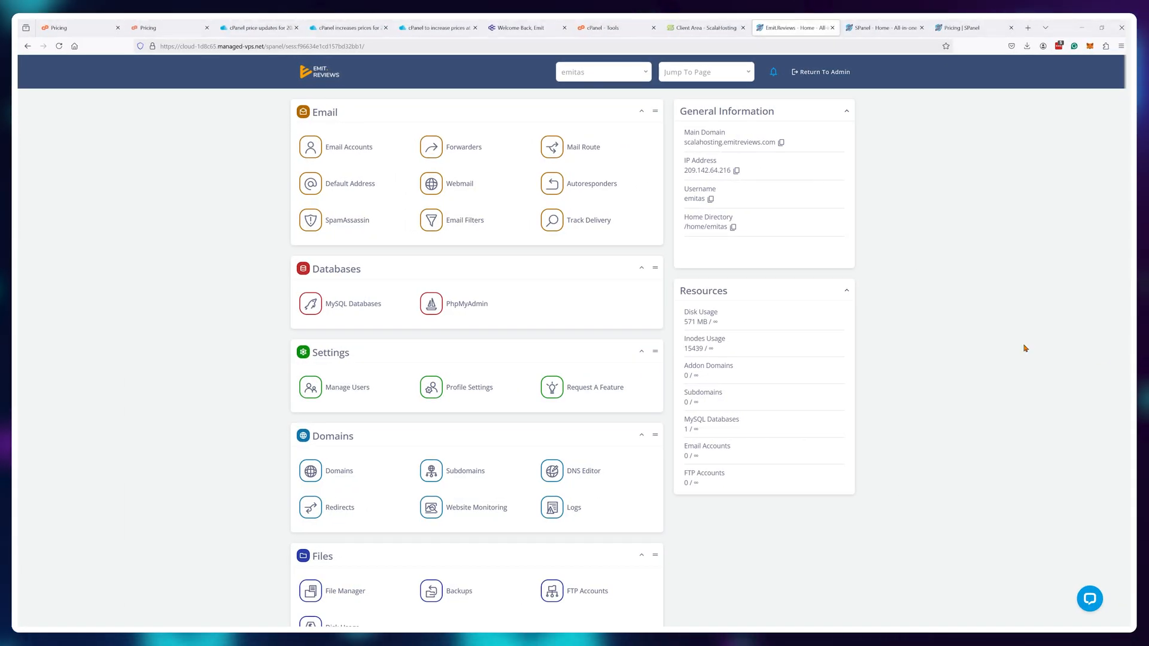
- Show the self-managed Entry, Pro and Agency plan cards at $9.95, $14.95 and $19.95 monthly
{"action": "left_click", "coordinate": [1089, 598]}
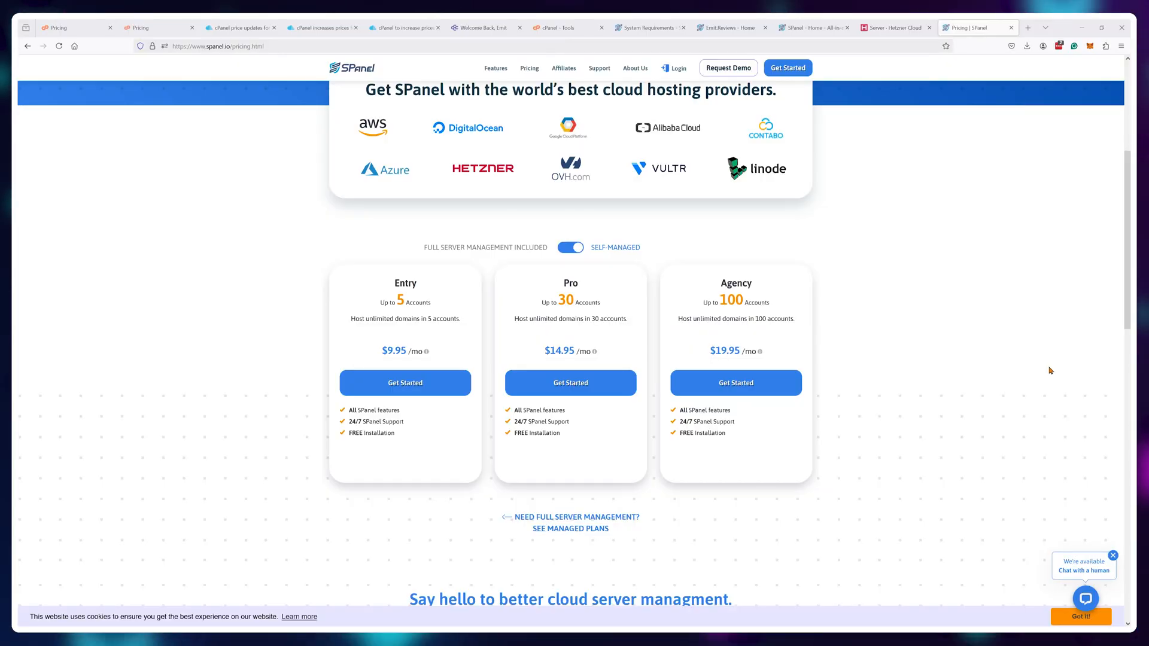
- Start the Entry plan checkout and fill the license's Server IP with the Hetzner server's public IP
{"action": "left_click", "coordinate": [405, 383]}
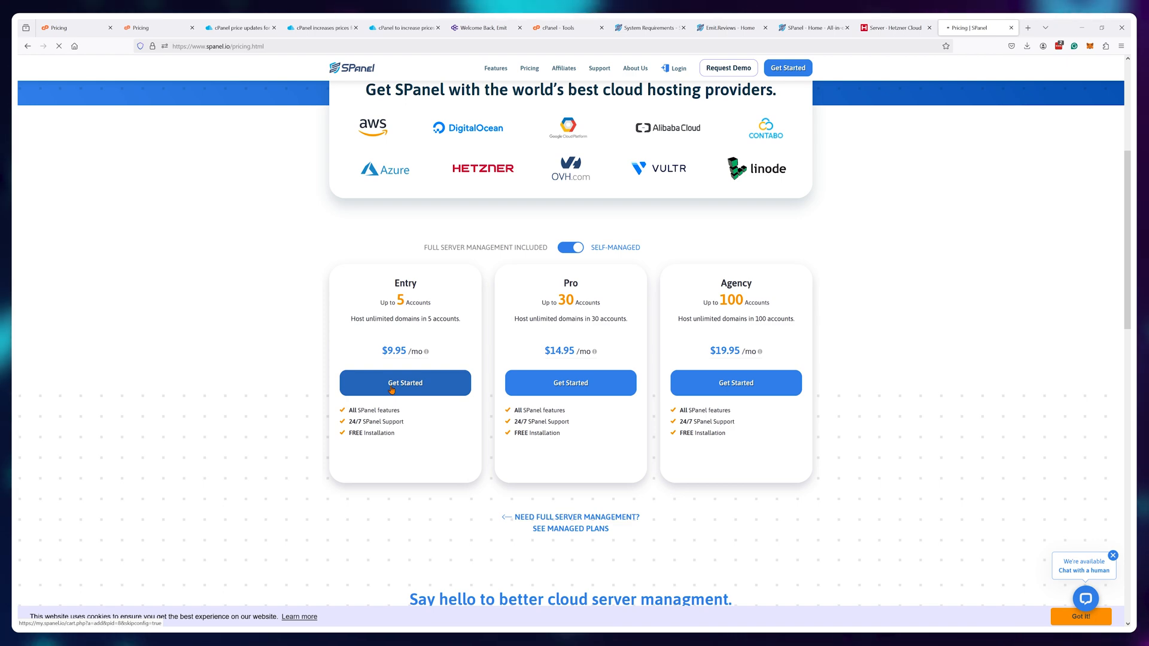
{"action": "left_click", "coordinate": [405, 383]}
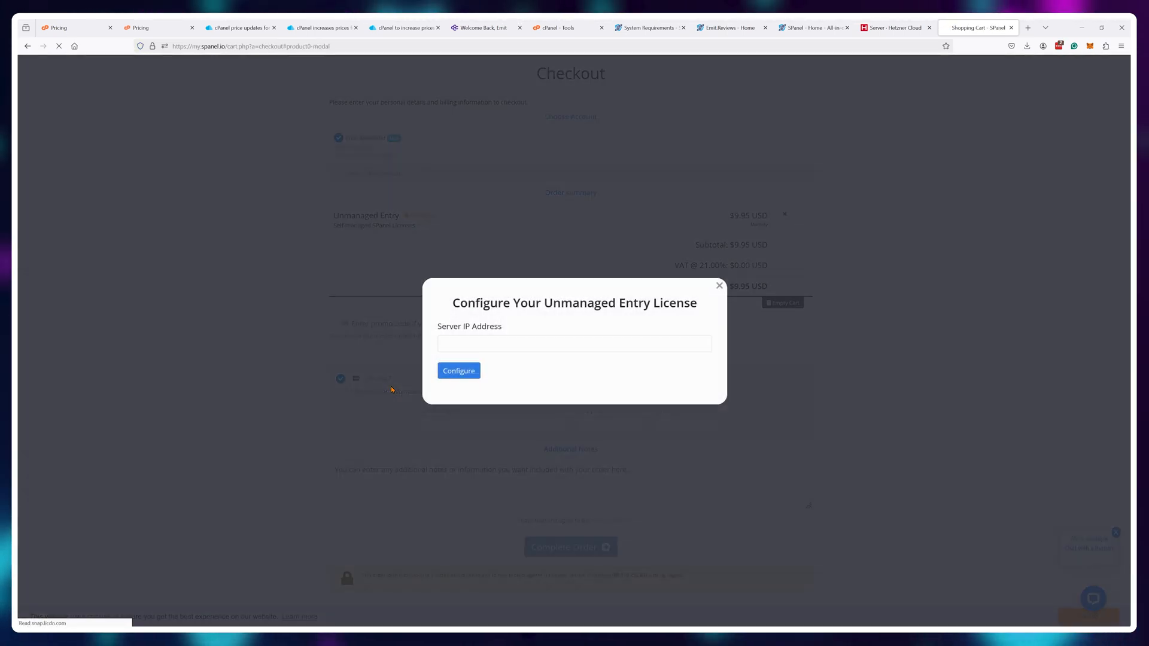
{"action": "left_click", "coordinate": [893, 28]}
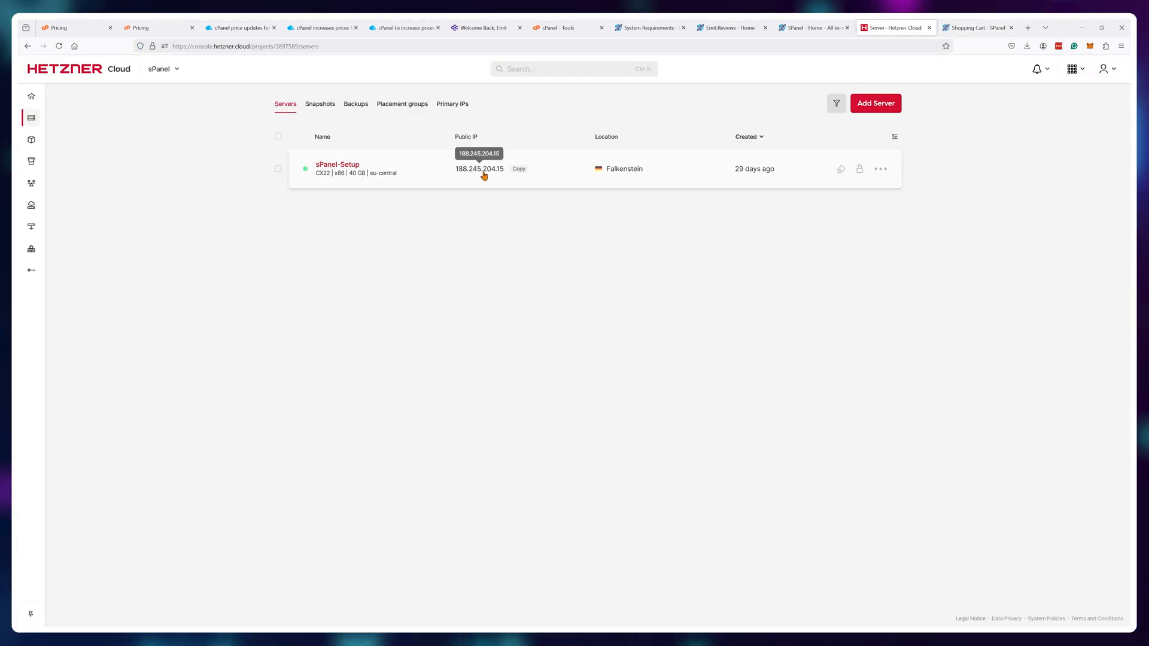
{"action": "left_click", "coordinate": [977, 28]}
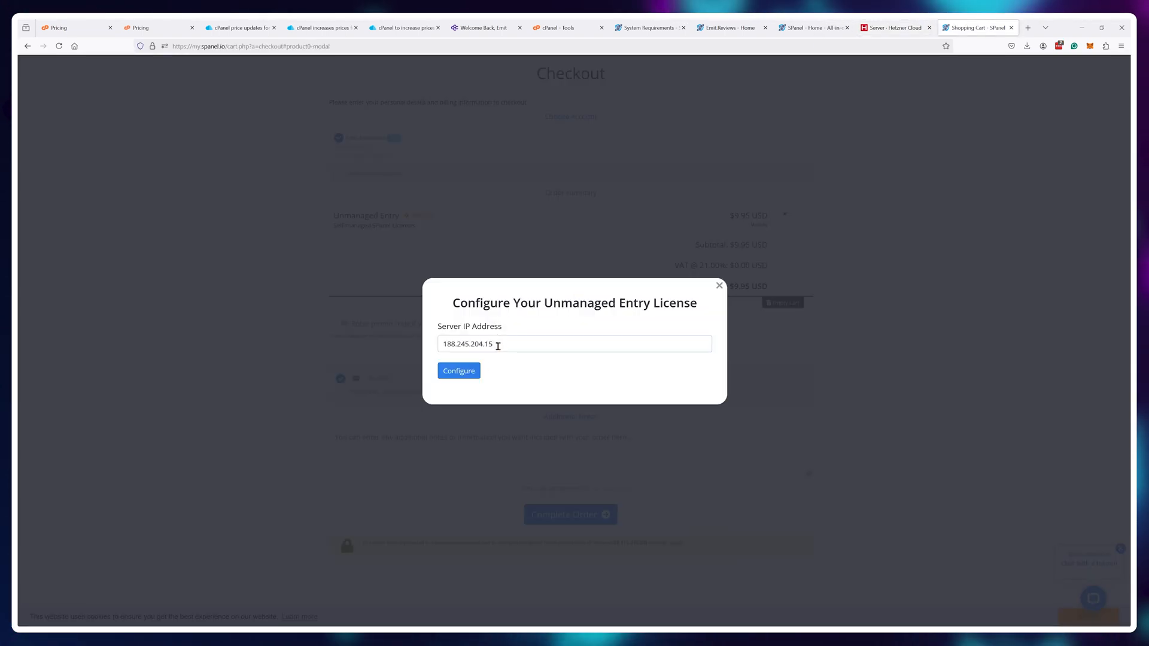
- Confirm the server IP configuration and complete the Entry license order
{"action": "left_click", "coordinate": [459, 371]}
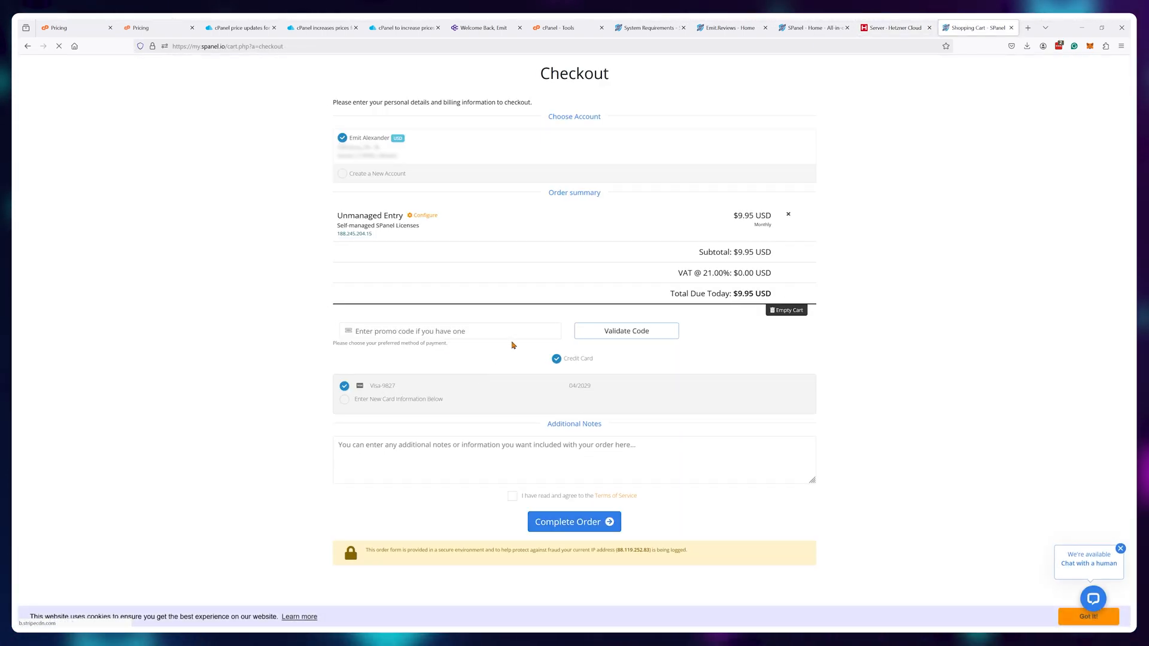
{"action": "left_click", "coordinate": [573, 521]}
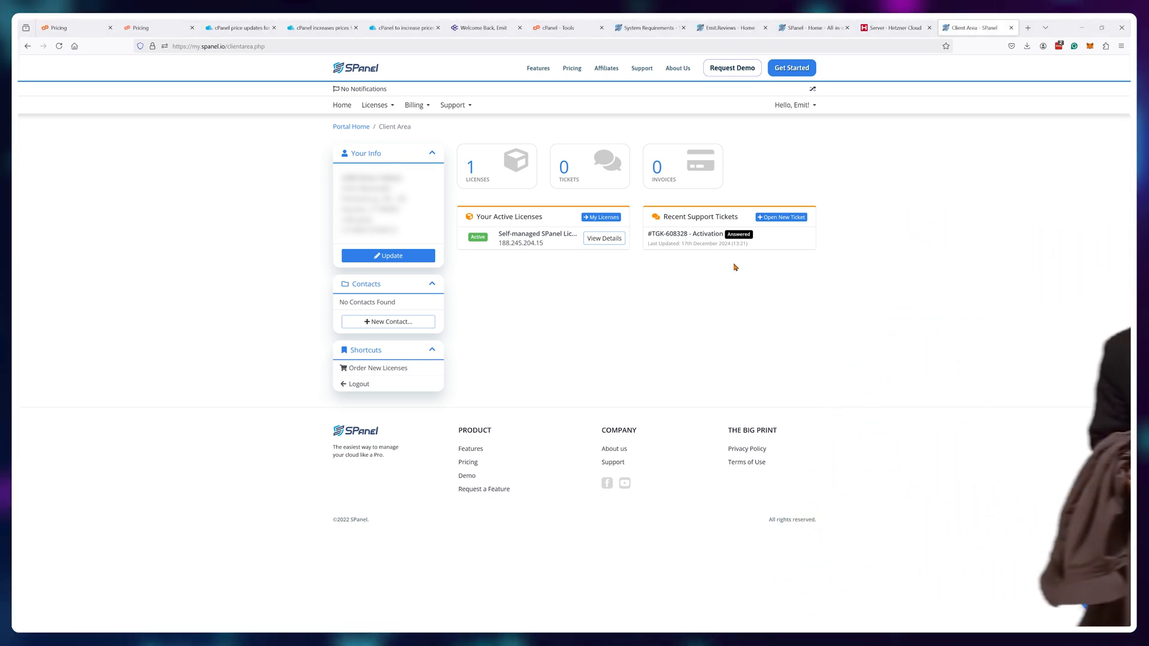
{"action": "left_click", "coordinate": [686, 233]}
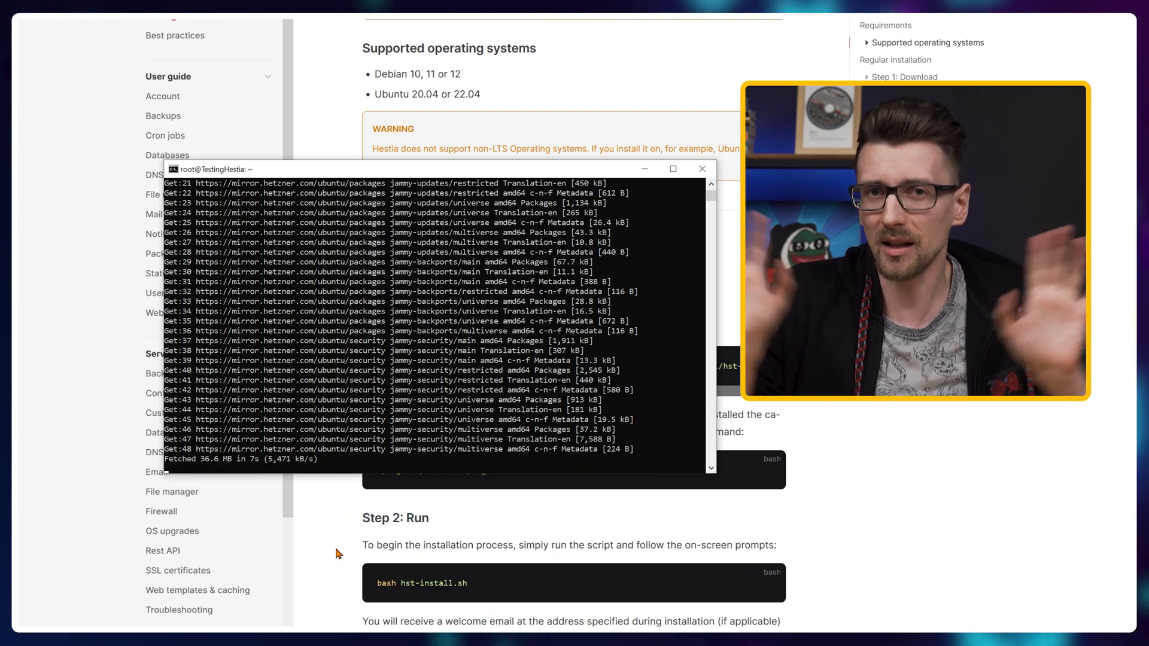
{"action": "mouse_move", "coordinate": [338, 504]}
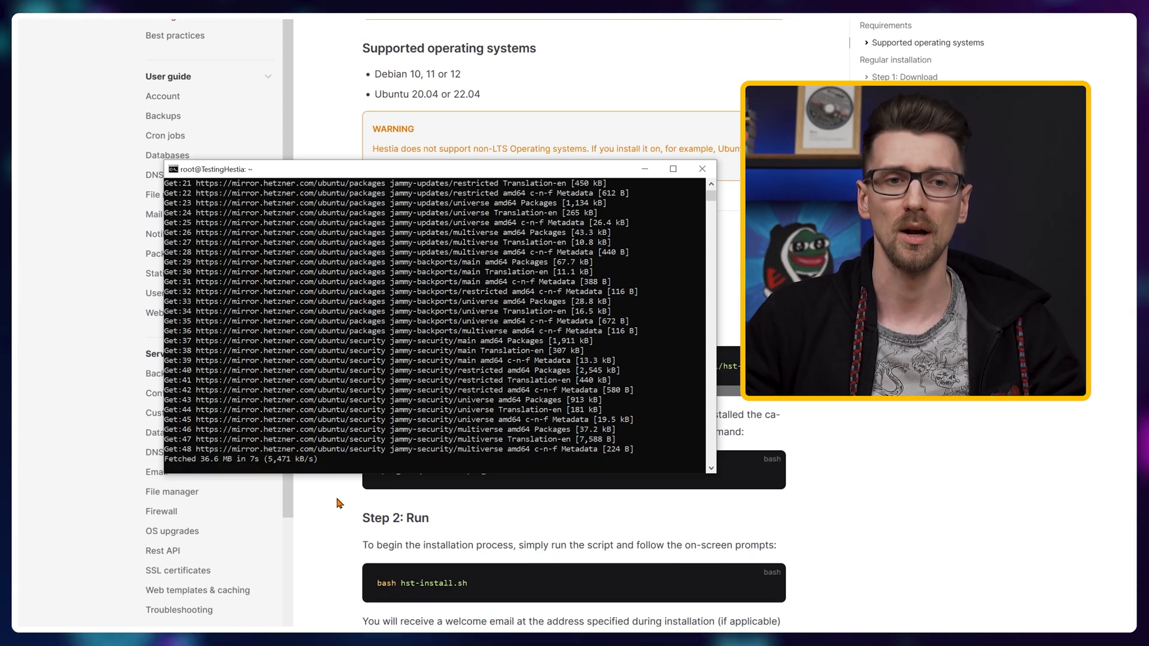
{"action": "mouse_move", "coordinate": [331, 505]}
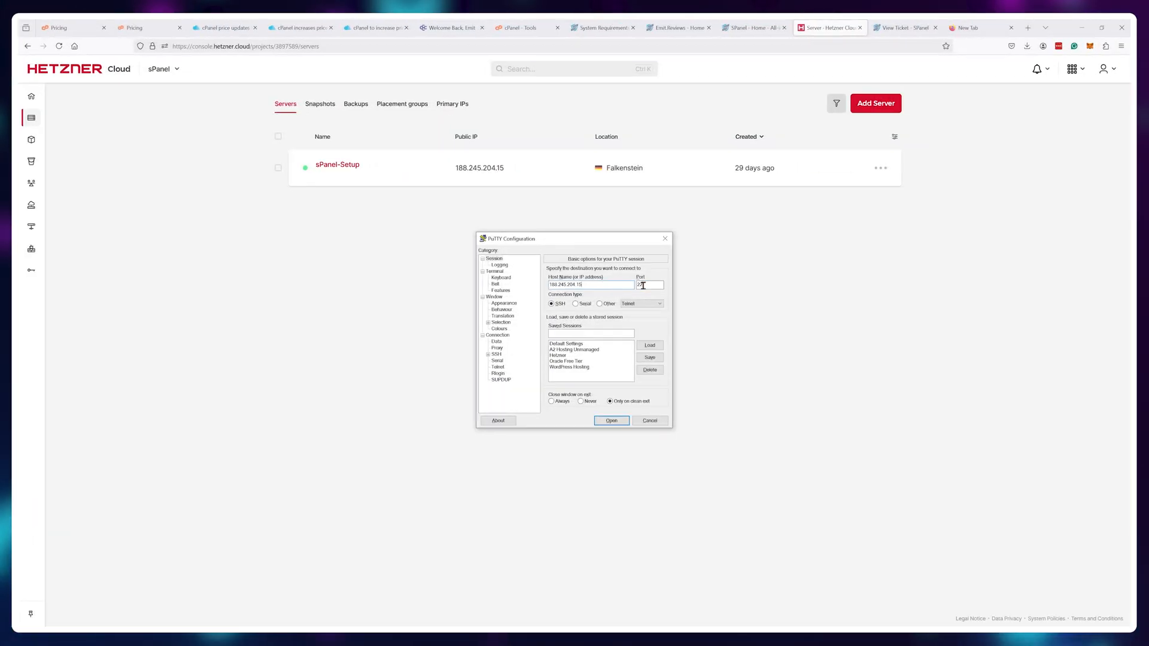
- Start the PuTTY root session to the server and view .bash_history in nano
{"action": "left_click", "coordinate": [611, 420]}
{"action": "type", "text": "nano"}
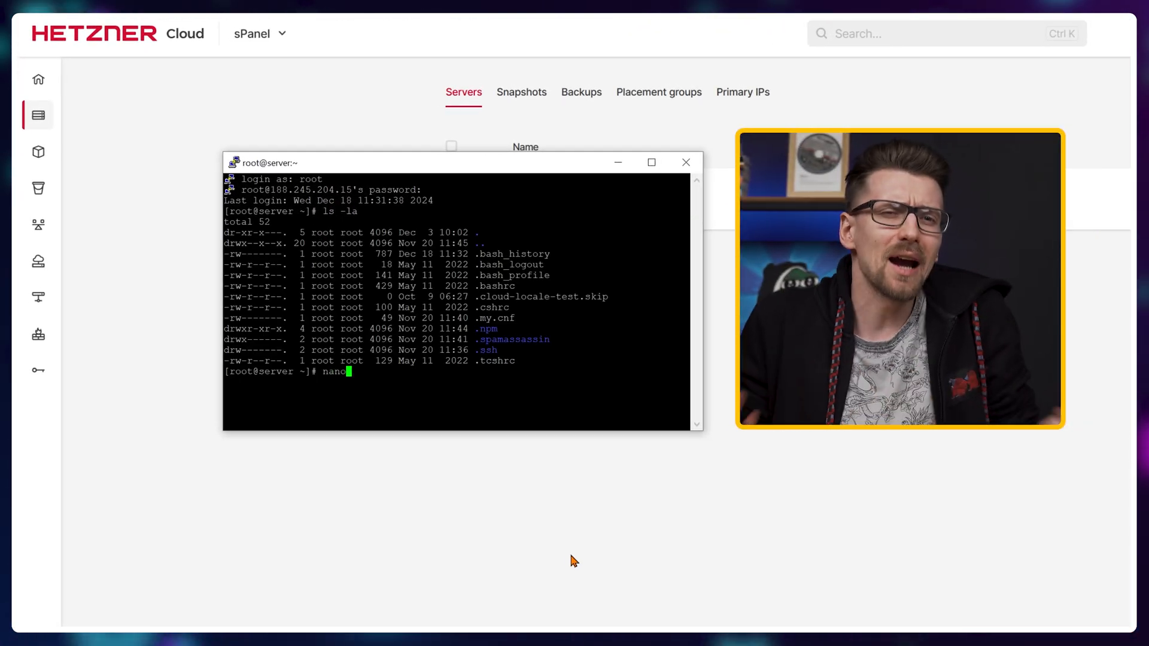
{"action": "key", "text": "Return"}
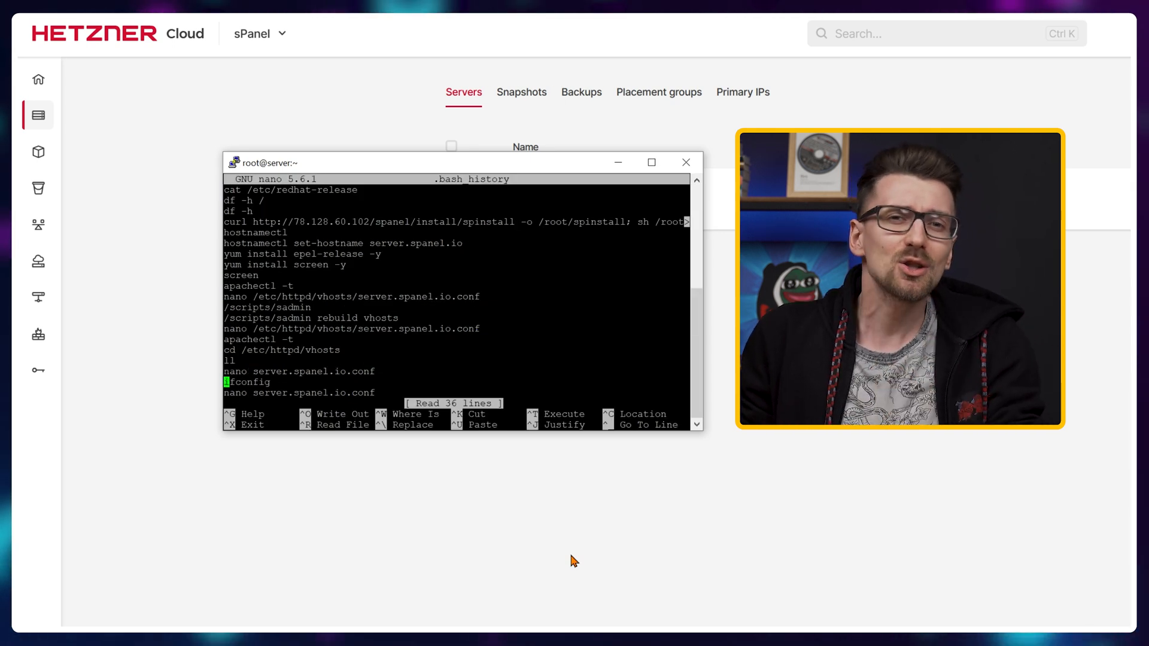
{"action": "scroll", "scroll_direction": "down", "scroll_amount": 3}
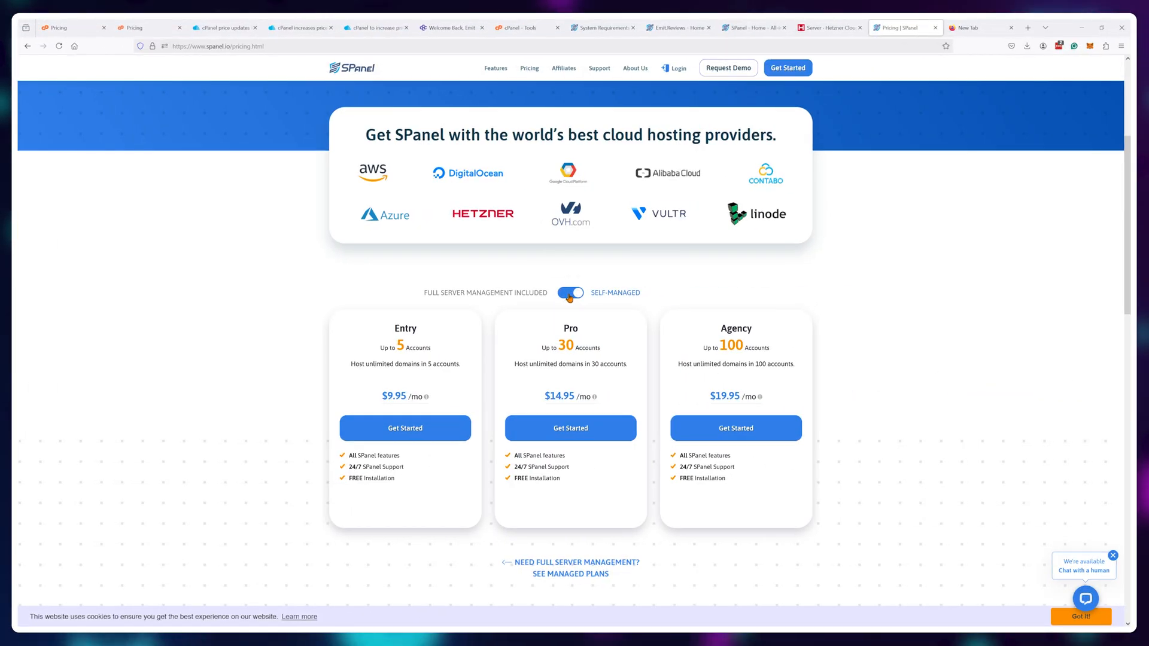
- Toggle to Full Server Management Included, showing Entry $19.95, Pro $24.95 and Agency $39.95
{"action": "left_click", "coordinate": [570, 292]}
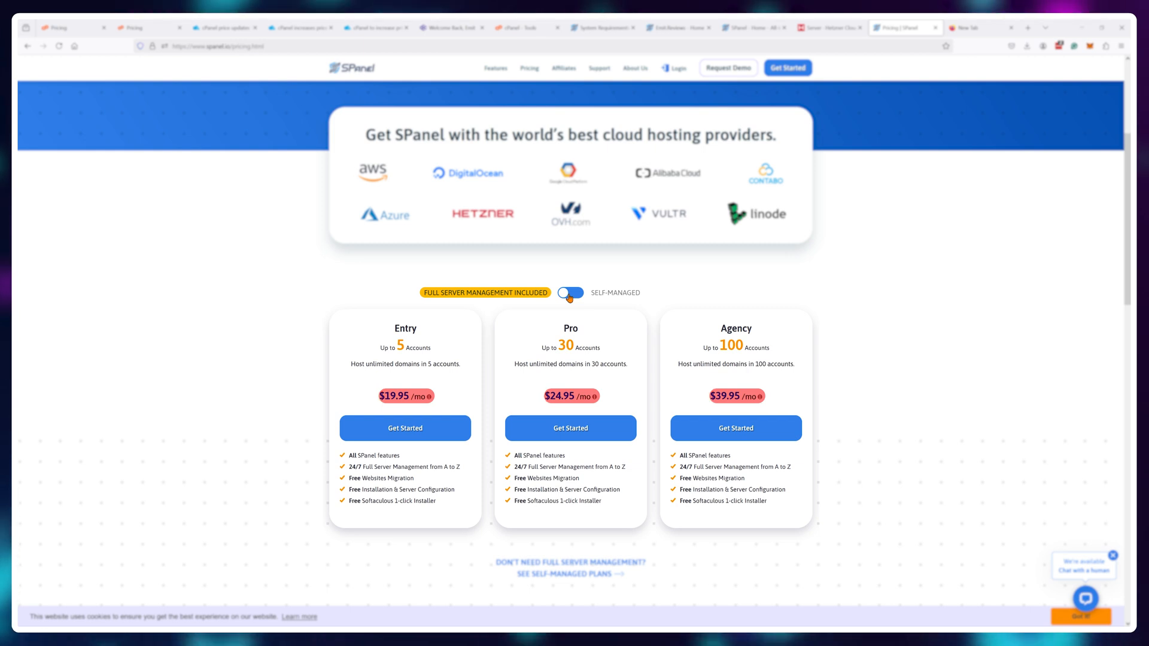
{"action": "left_click", "coordinate": [569, 292]}
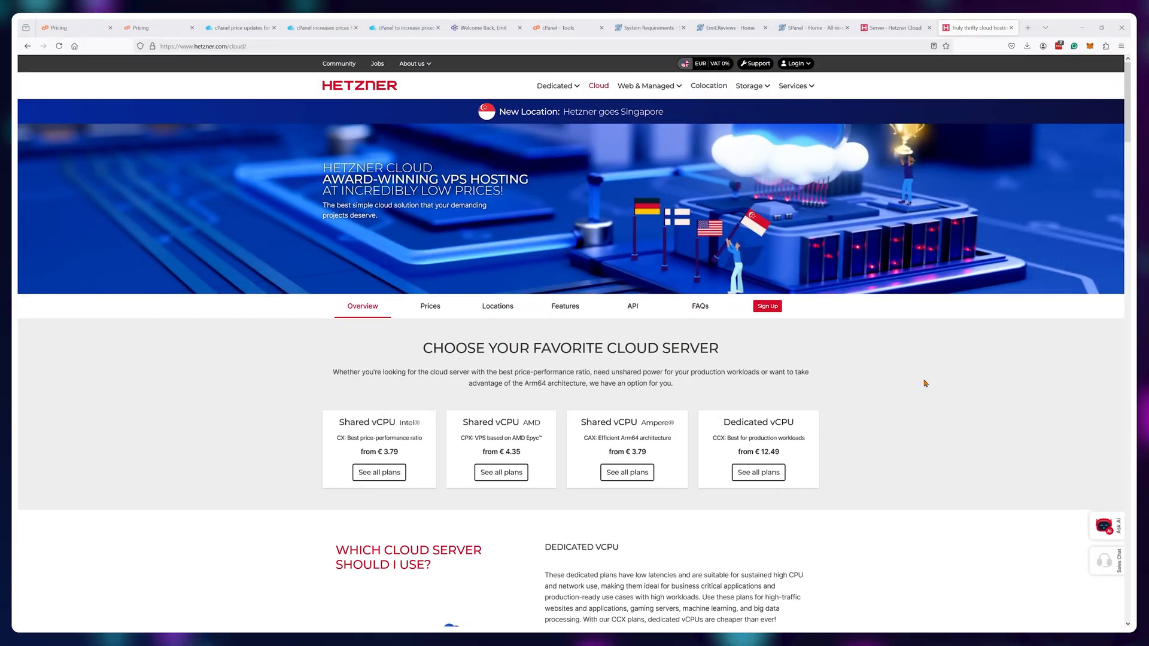
- Show Hetzner Cloud's Shared vCPU Ampere plans, CAX11 €3.79 to CAX41 €24.49, then return to the SPanel client area
{"action": "left_click", "coordinate": [429, 305]}
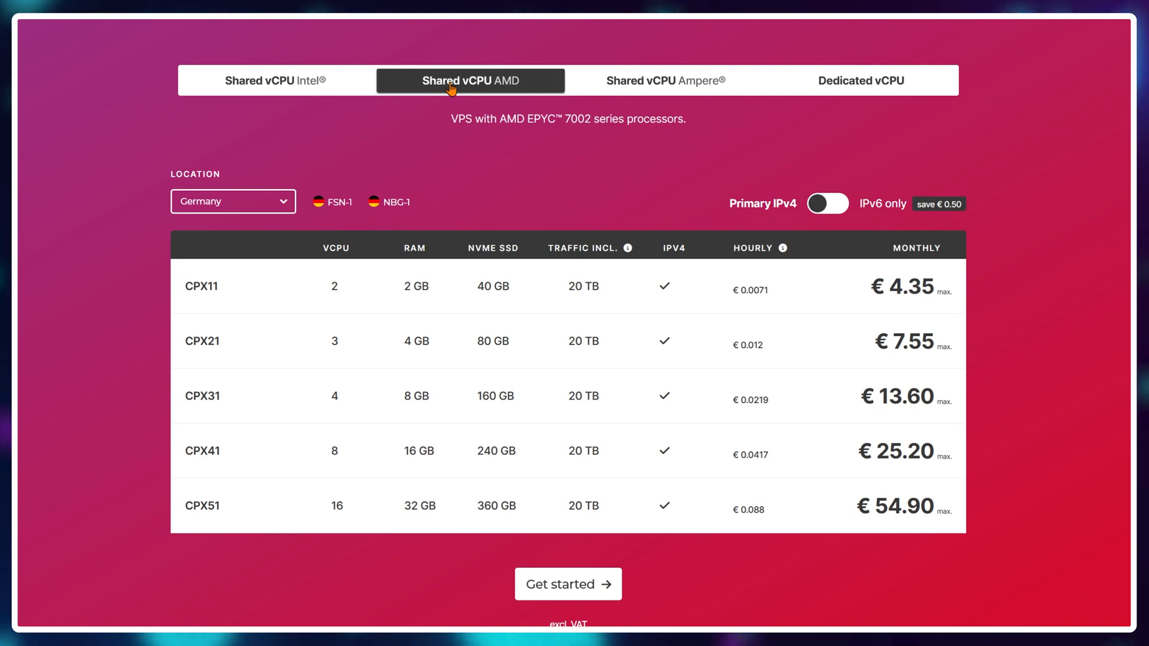
{"action": "left_click", "coordinate": [664, 80]}
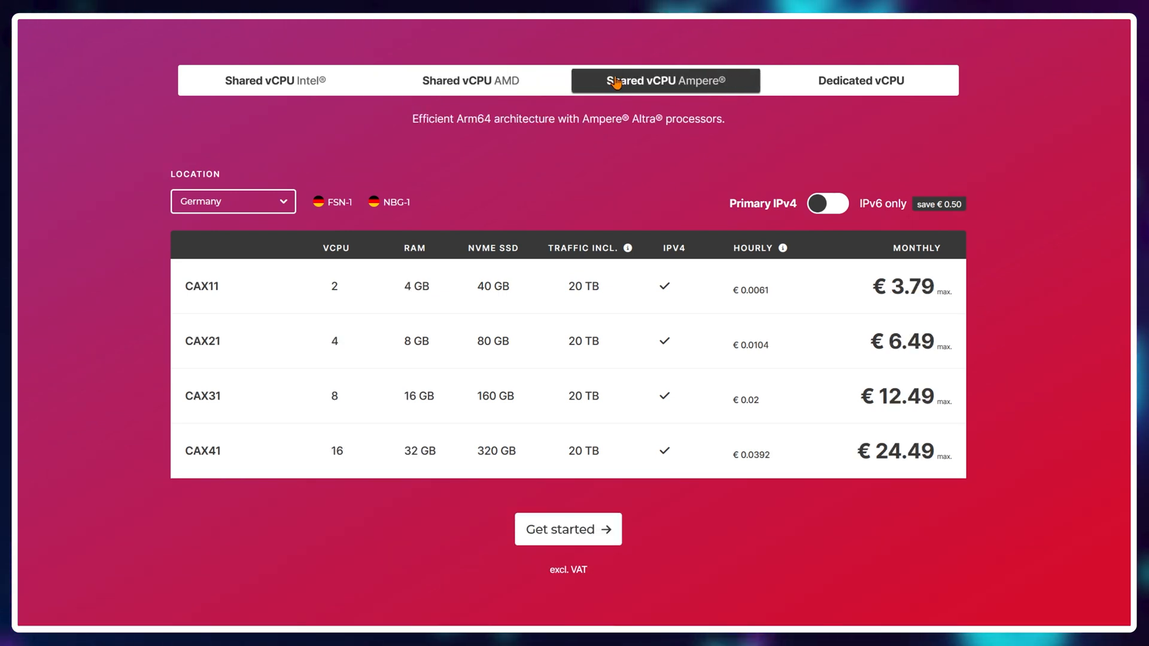
{"action": "left_click", "coordinate": [813, 28]}
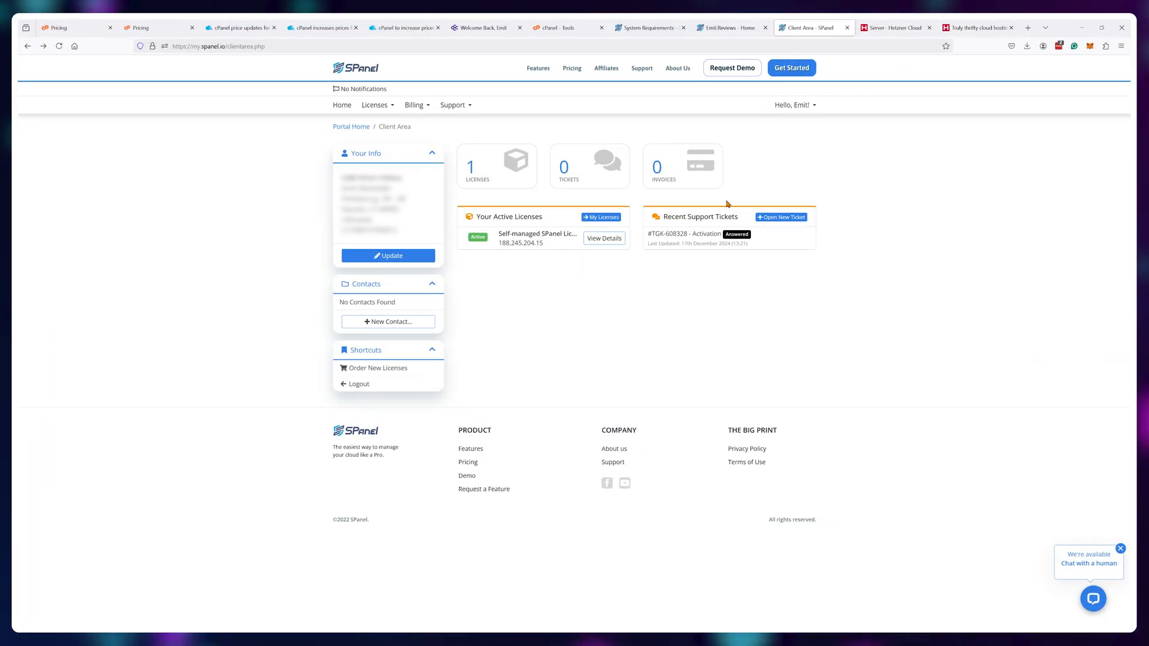
{"action": "mouse_move", "coordinate": [603, 274]}
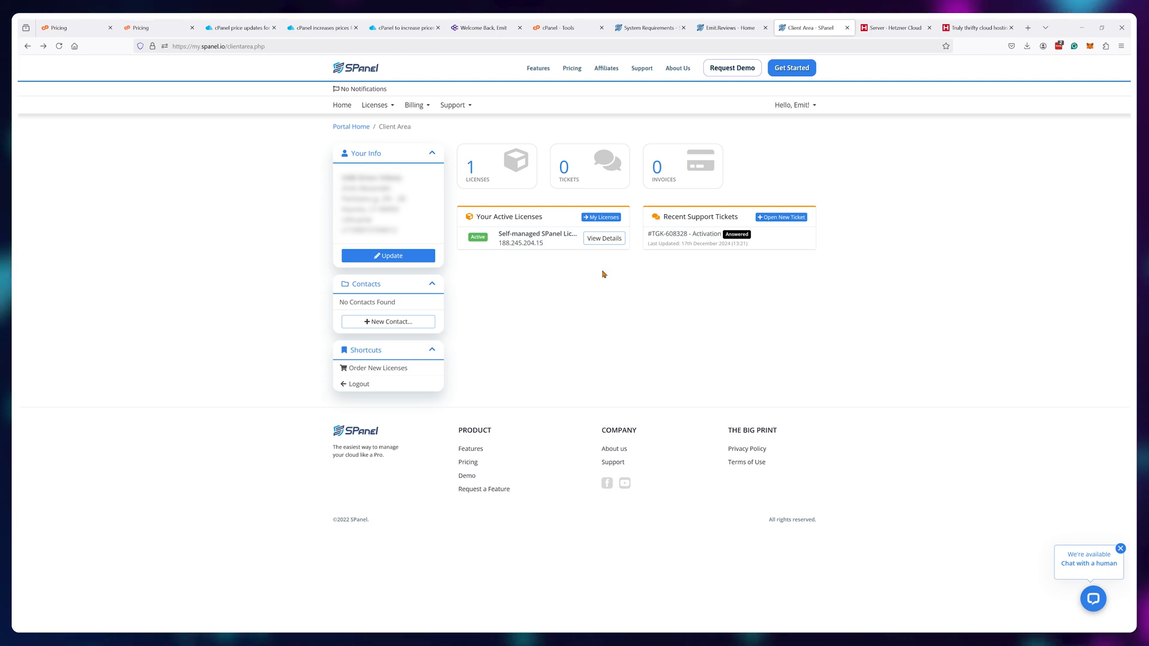
- Use the client area's Support menu to reach the EmitReviews SPanel user dashboard
{"action": "left_click", "coordinate": [453, 105]}
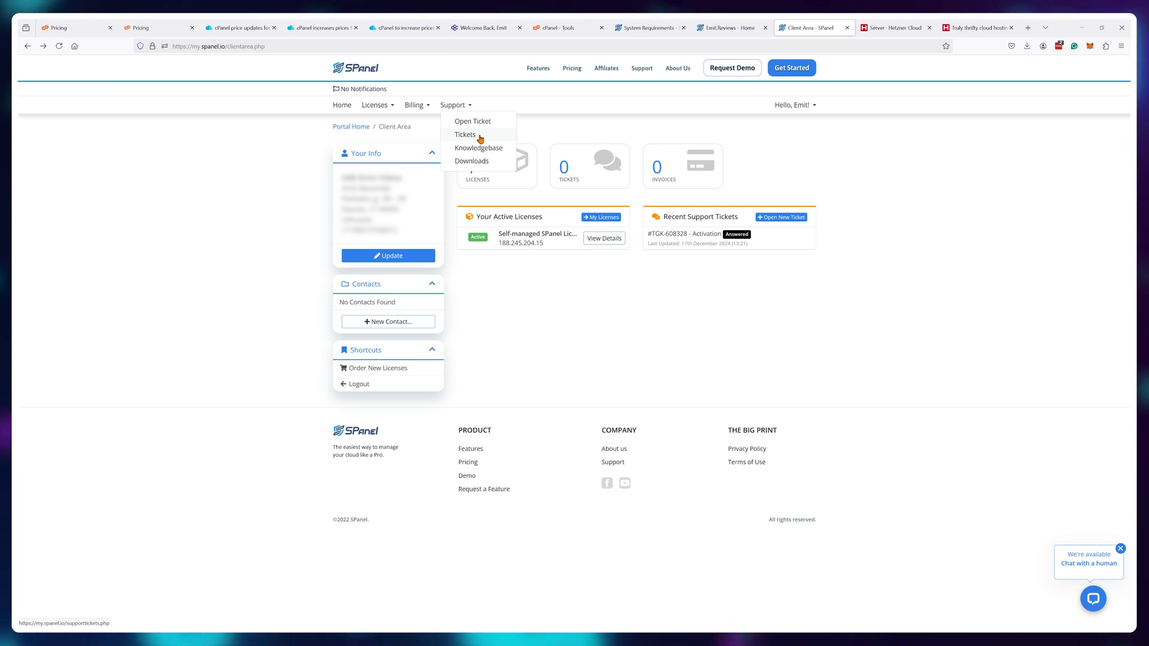
{"action": "left_click", "coordinate": [466, 134]}
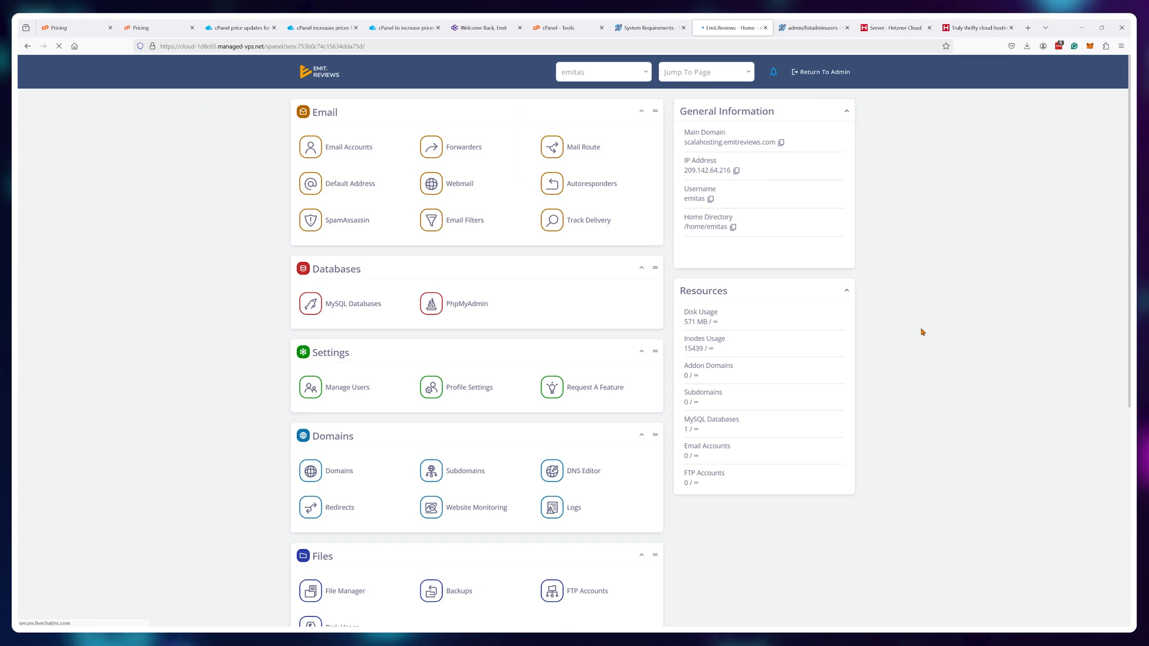
- Create the email account 'emit' on the scalahosting.emitreviews.com domain
{"action": "scroll", "scroll_direction": "down", "scroll_amount": 3}
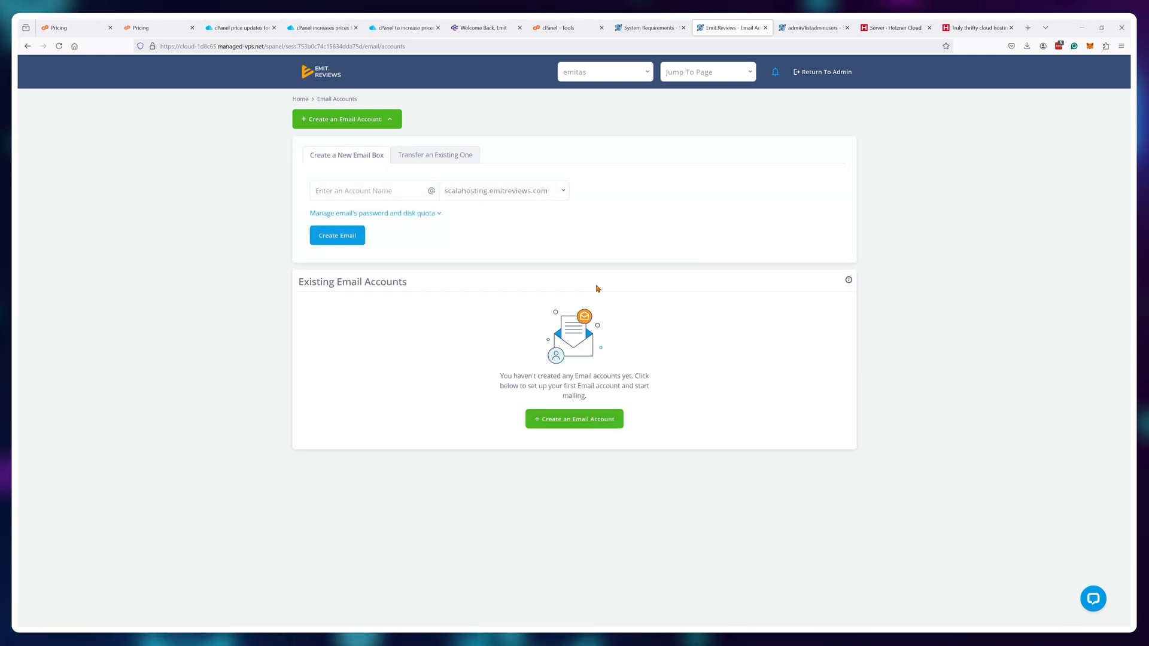
{"action": "type", "text": "emit"}
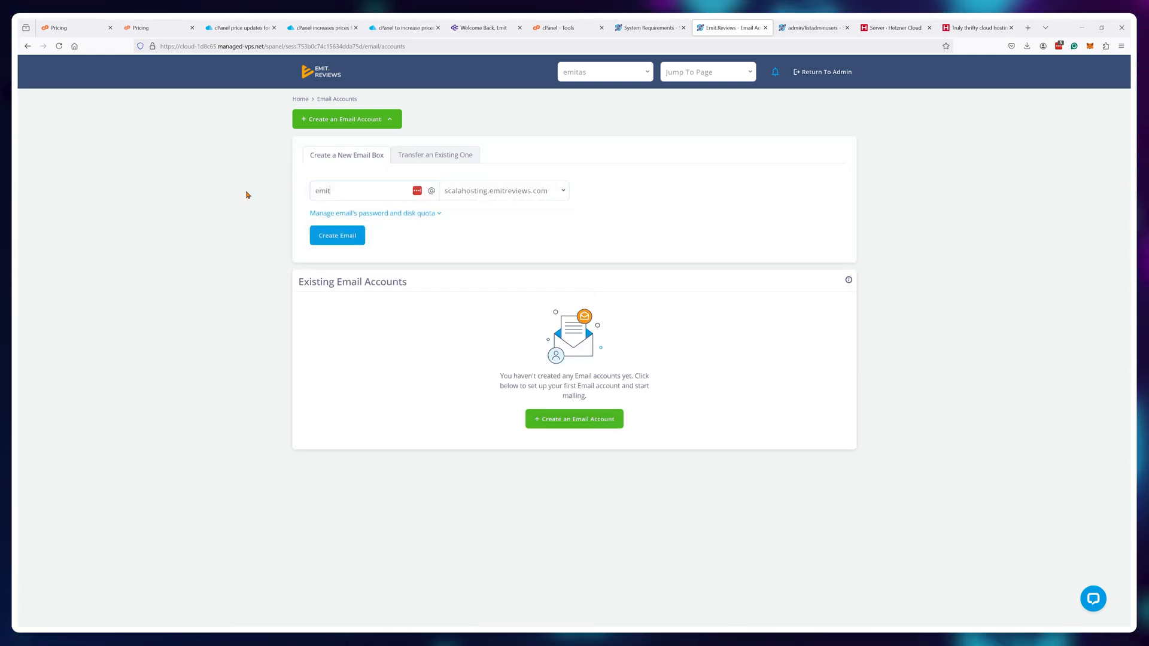
{"action": "left_click", "coordinate": [337, 236]}
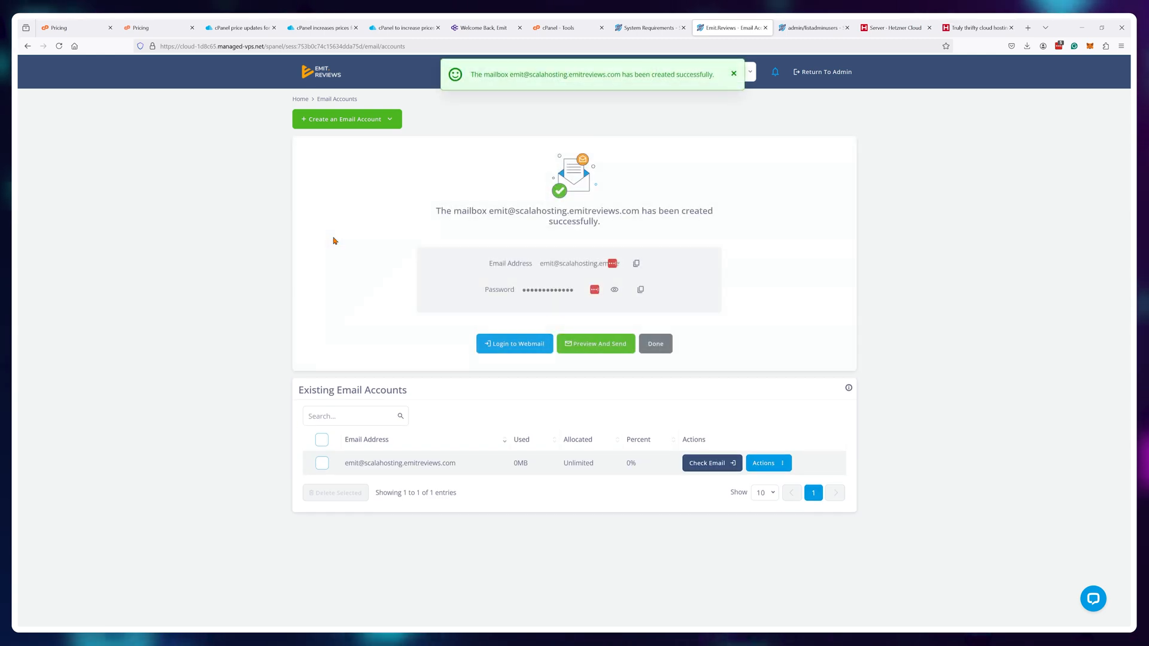
- Dismiss the account-created notice and log into the new mailbox's empty webmail inbox
{"action": "left_click", "coordinate": [733, 73]}
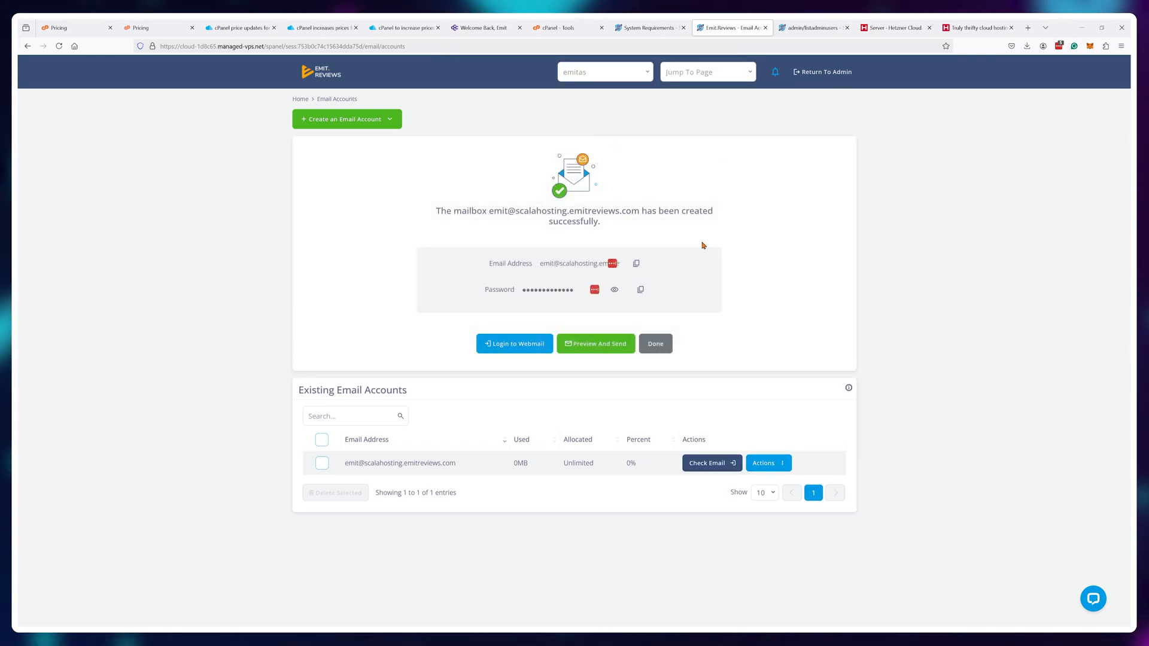
{"action": "left_click", "coordinate": [514, 344]}
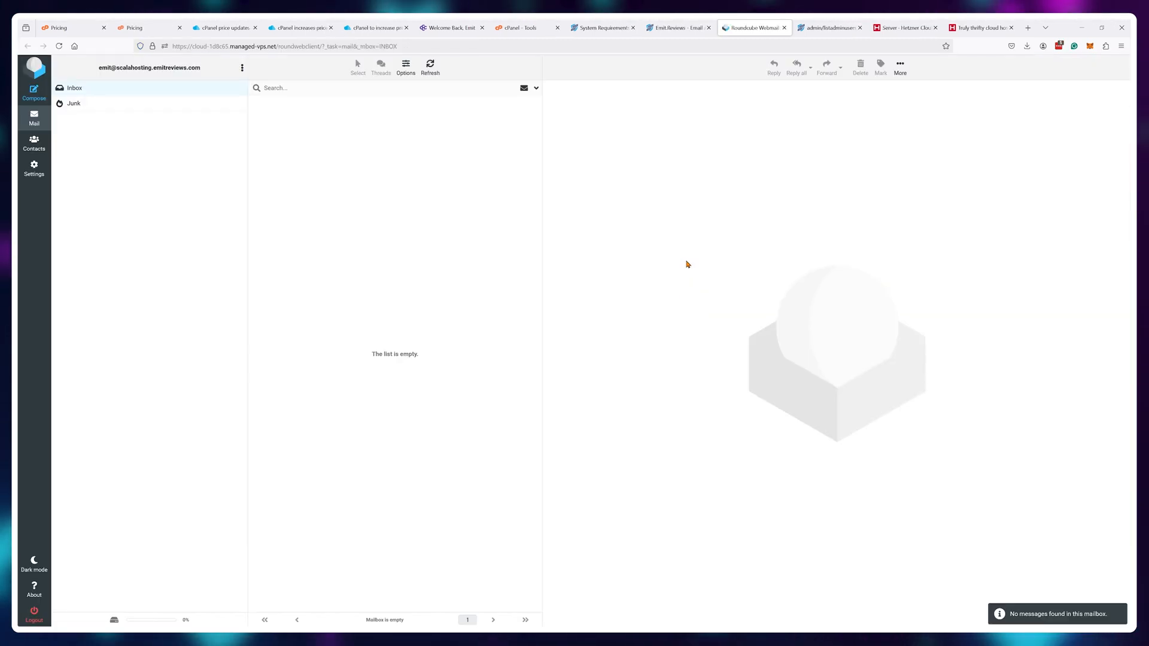